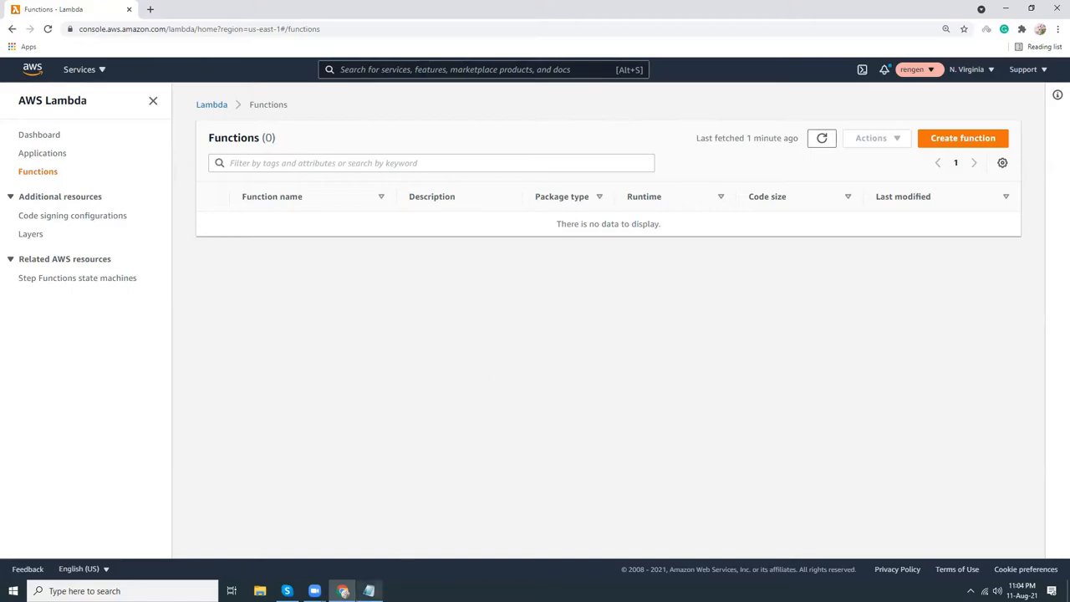
Step: Select and copy the whole EC2 reboot script in Notepad, then return to the Lambda tab
{"action": "left_click", "coordinate": [368, 591]}
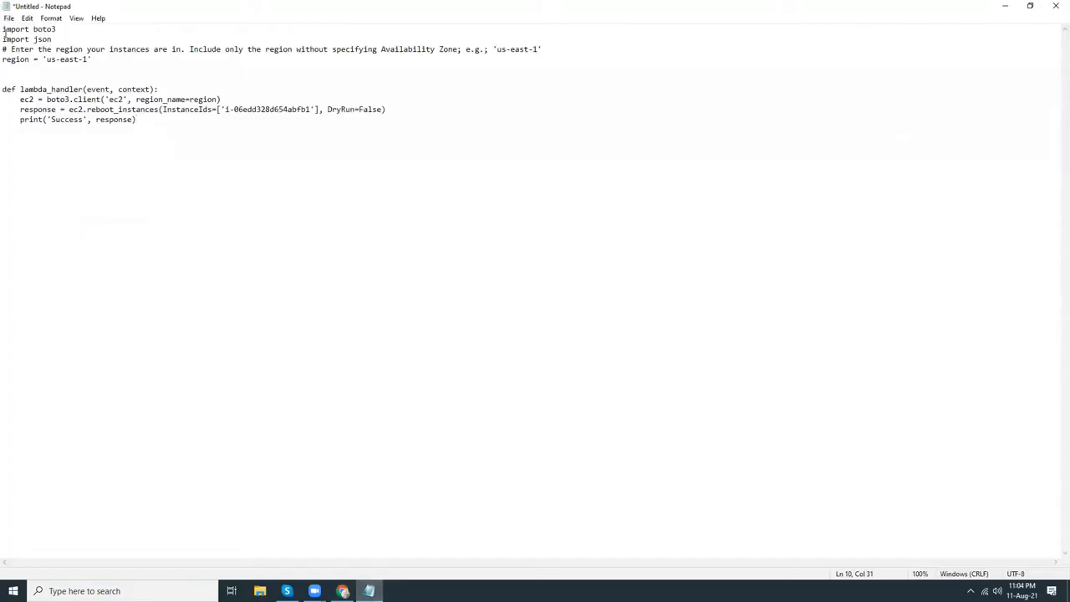
{"action": "key", "text": "ctrl+a"}
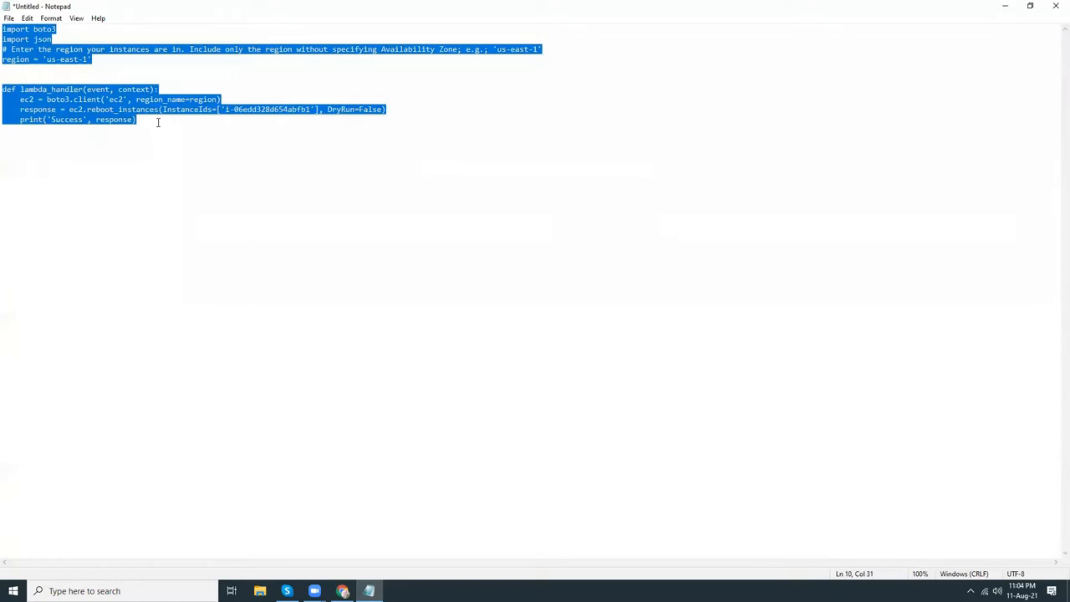
{"action": "left_click", "coordinate": [175, 58]}
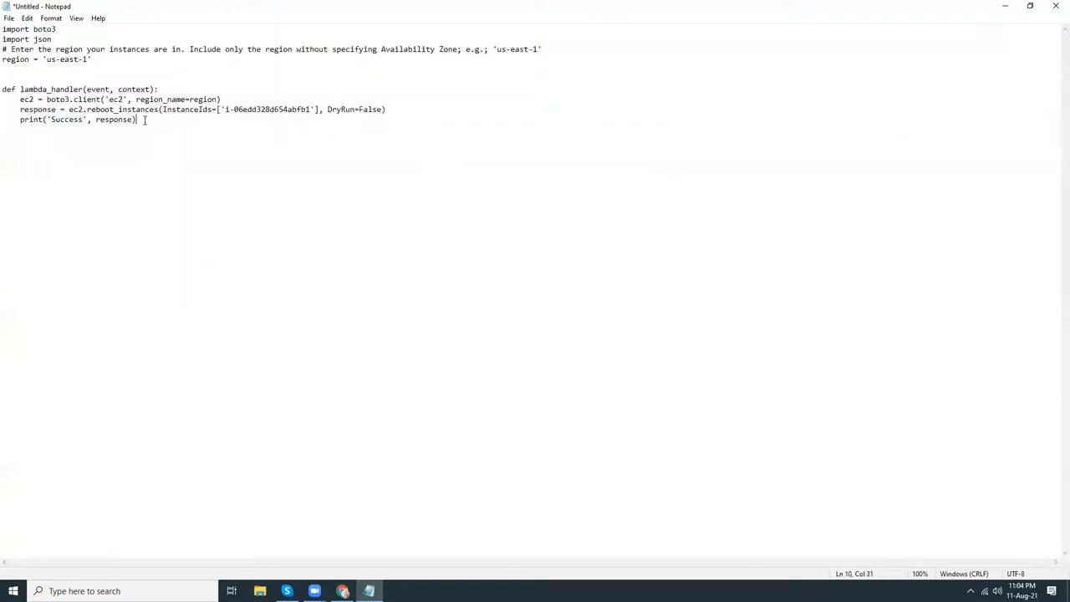
{"action": "left_click", "coordinate": [342, 591]}
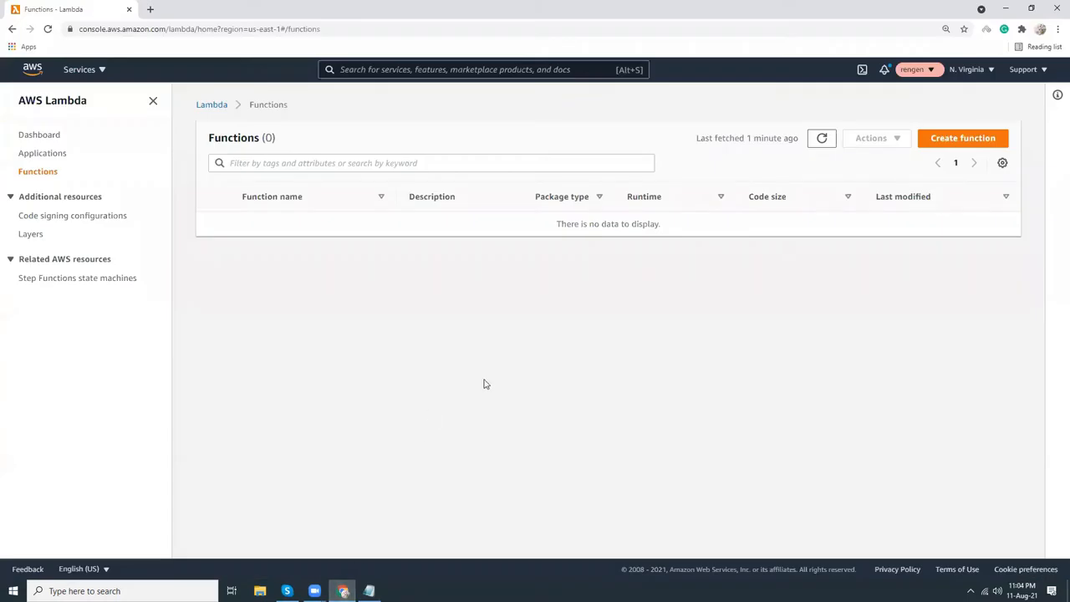
Step: Create a Lambda function named rebootinstances with the Python 3.8 runtime
{"action": "left_click", "coordinate": [962, 138]}
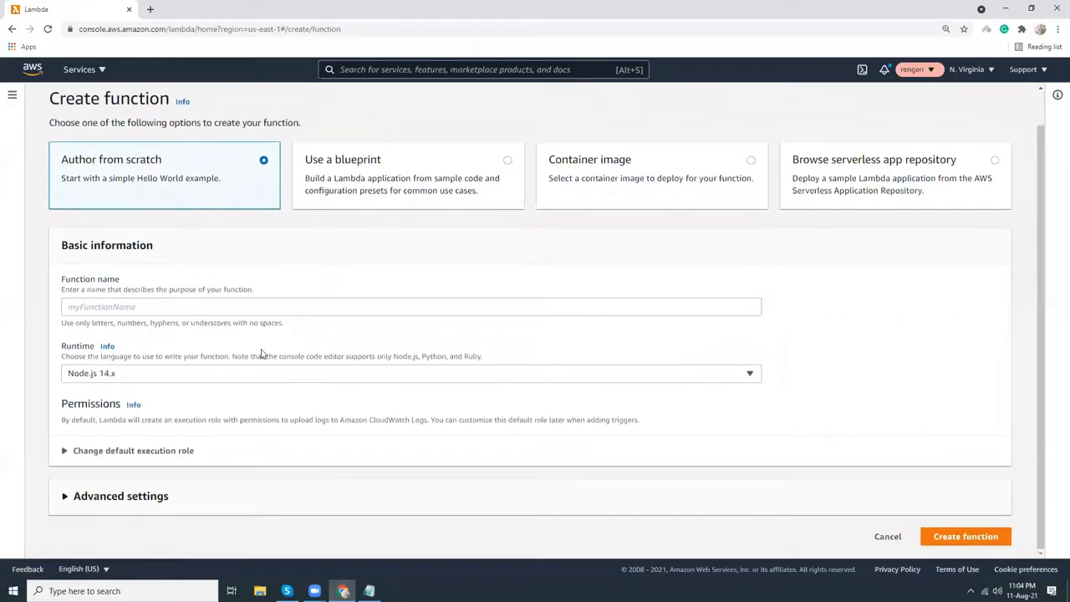
{"action": "type", "text": "rebootinstances"}
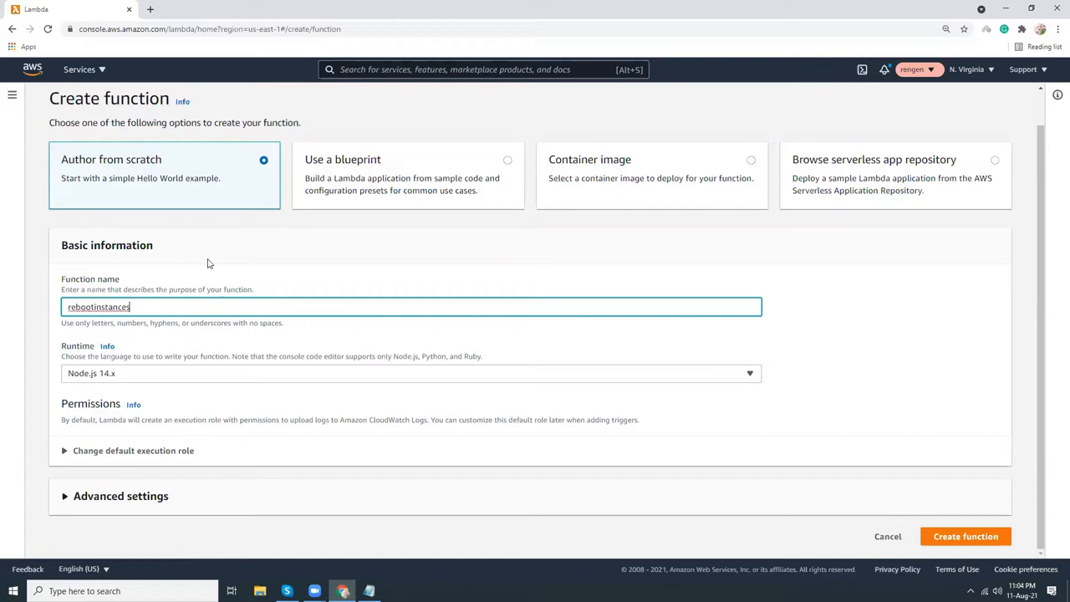
{"action": "left_click", "coordinate": [409, 372]}
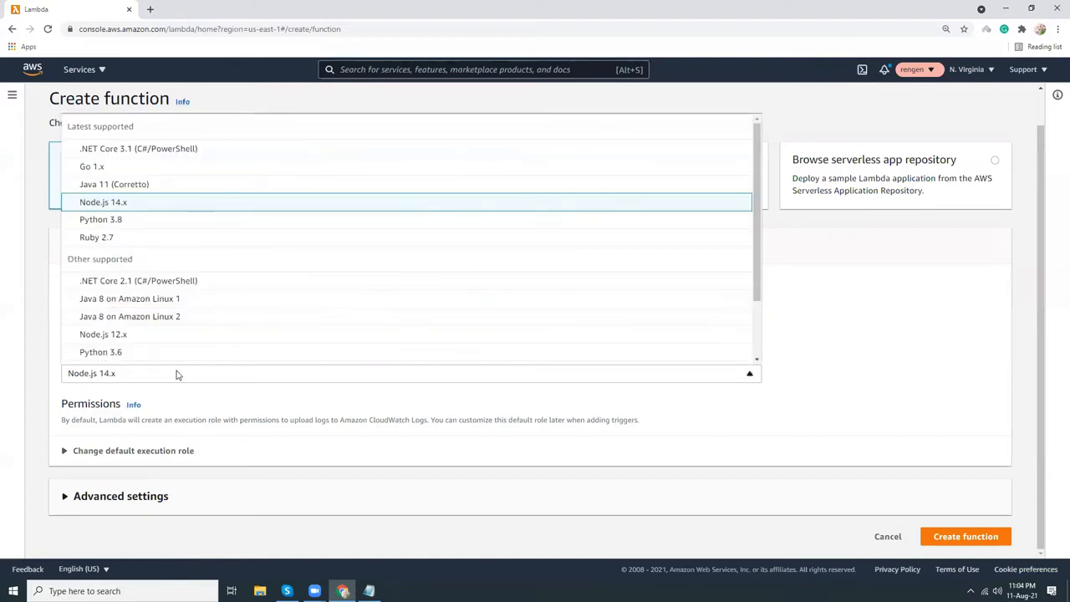
{"action": "left_click", "coordinate": [101, 219]}
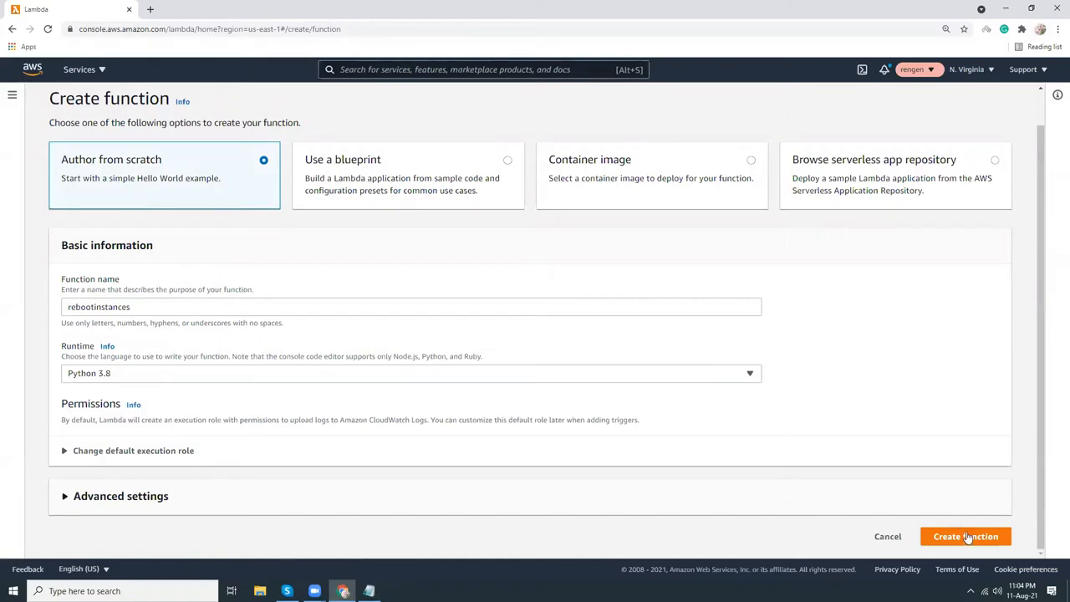
{"action": "left_click", "coordinate": [965, 536]}
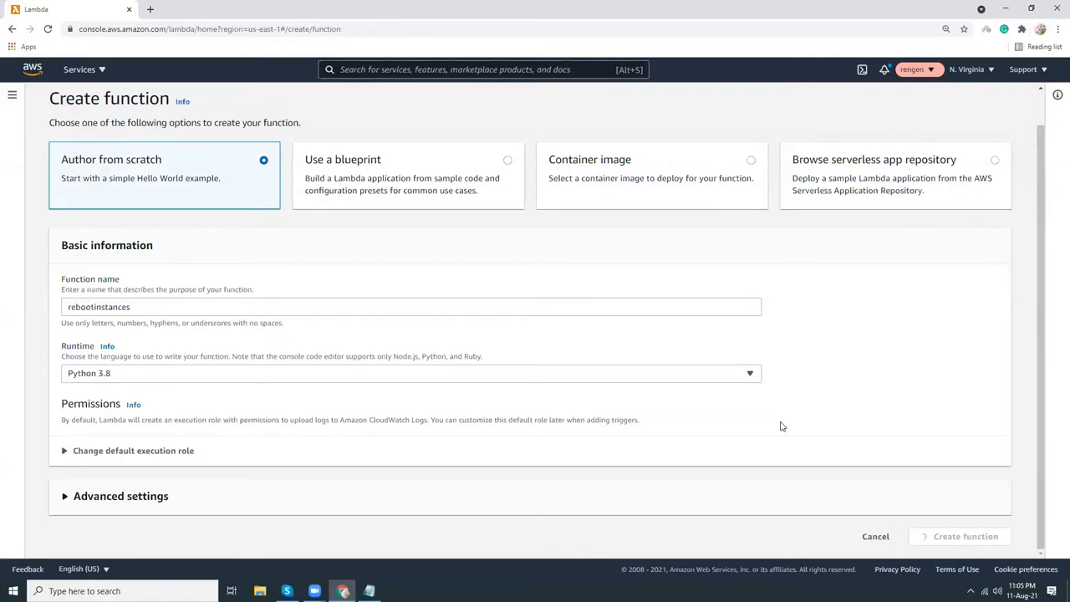
{"action": "left_click", "coordinate": [964, 536]}
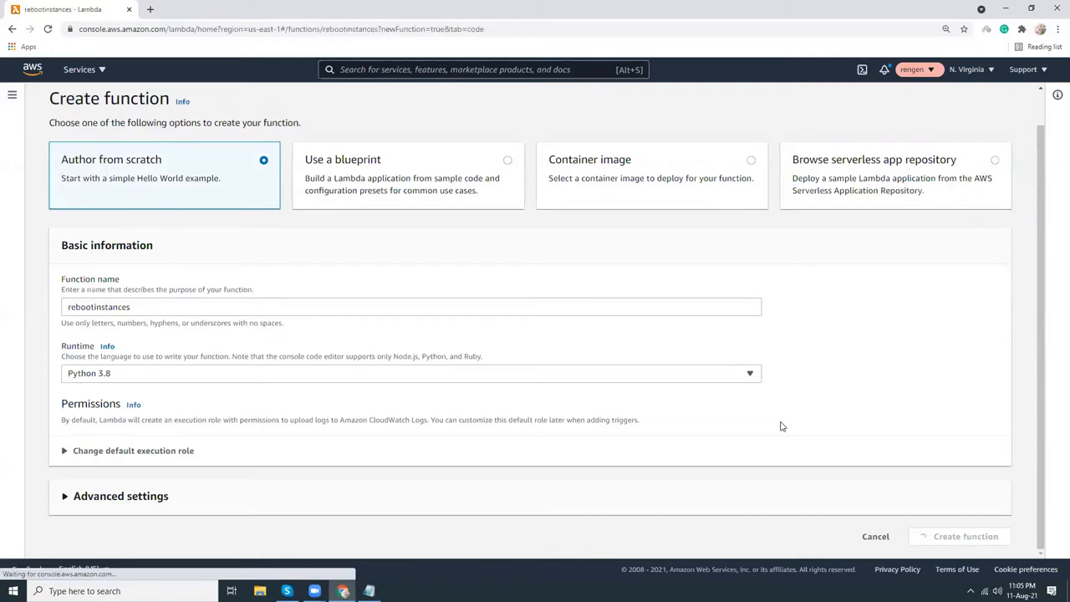
Step: Paste the reboot script into lambda_function and delete its old InstanceIds value
{"action": "left_click", "coordinate": [964, 536]}
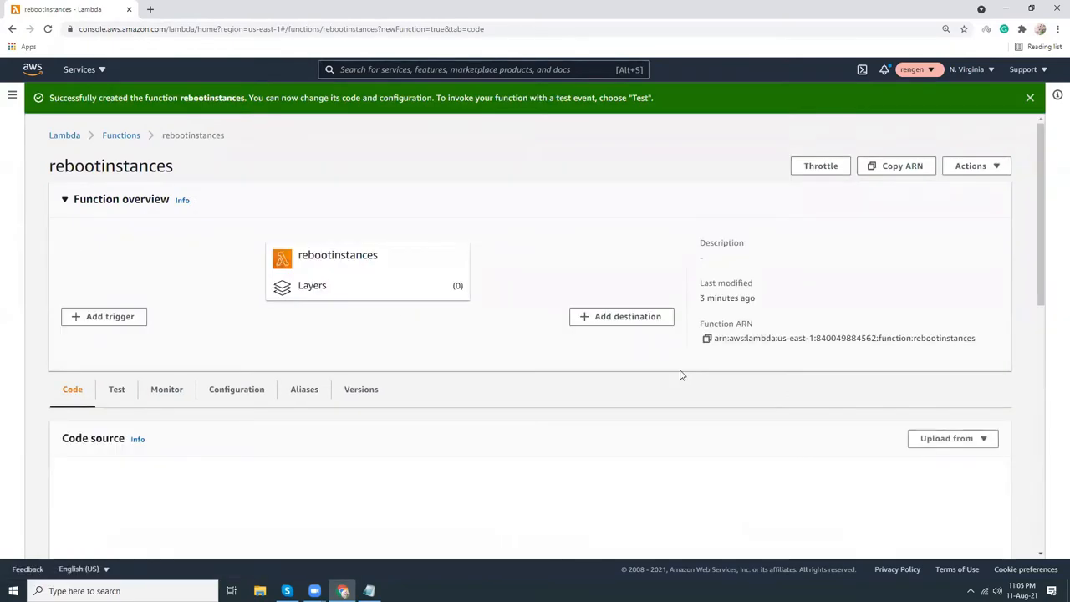
{"action": "scroll", "scroll_direction": "down", "scroll_amount": 3}
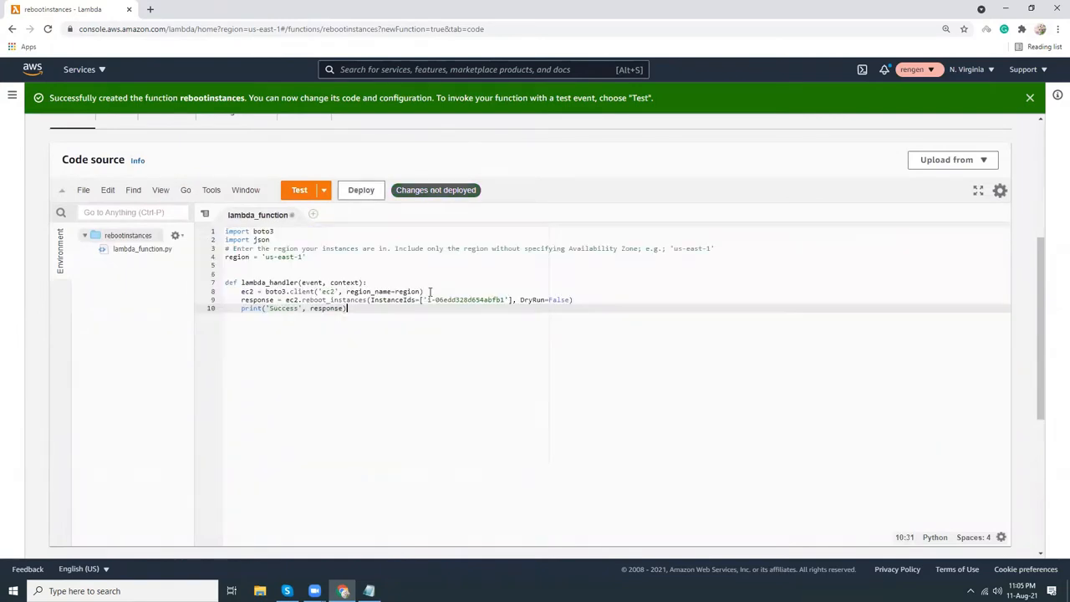
{"action": "mouse_move", "coordinate": [451, 319]}
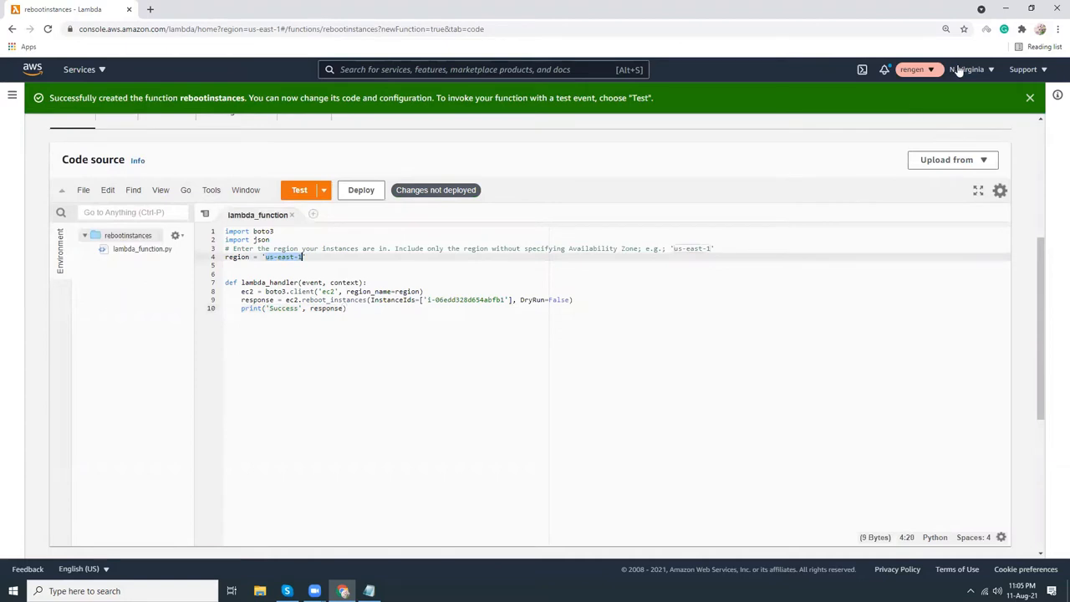
{"action": "left_click", "coordinate": [967, 69]}
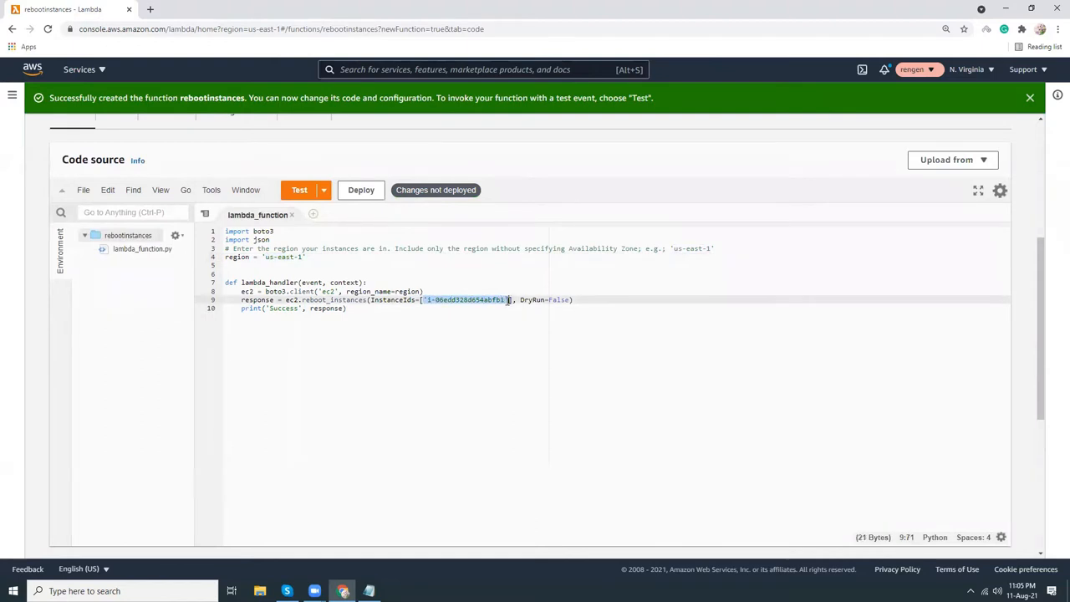
{"action": "key", "text": "Delete"}
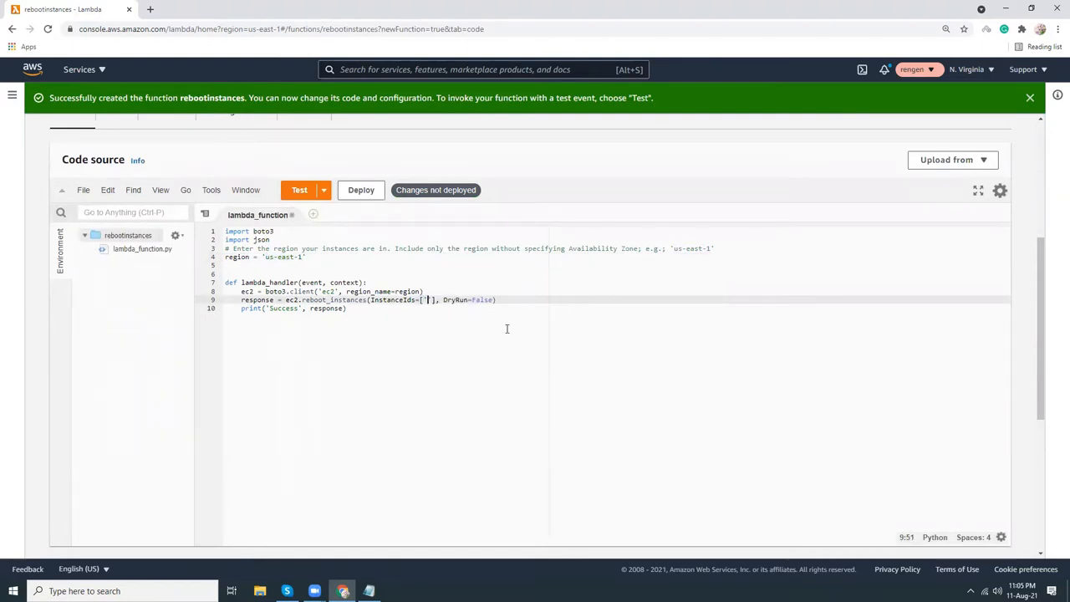
{"action": "left_click", "coordinate": [79, 69]}
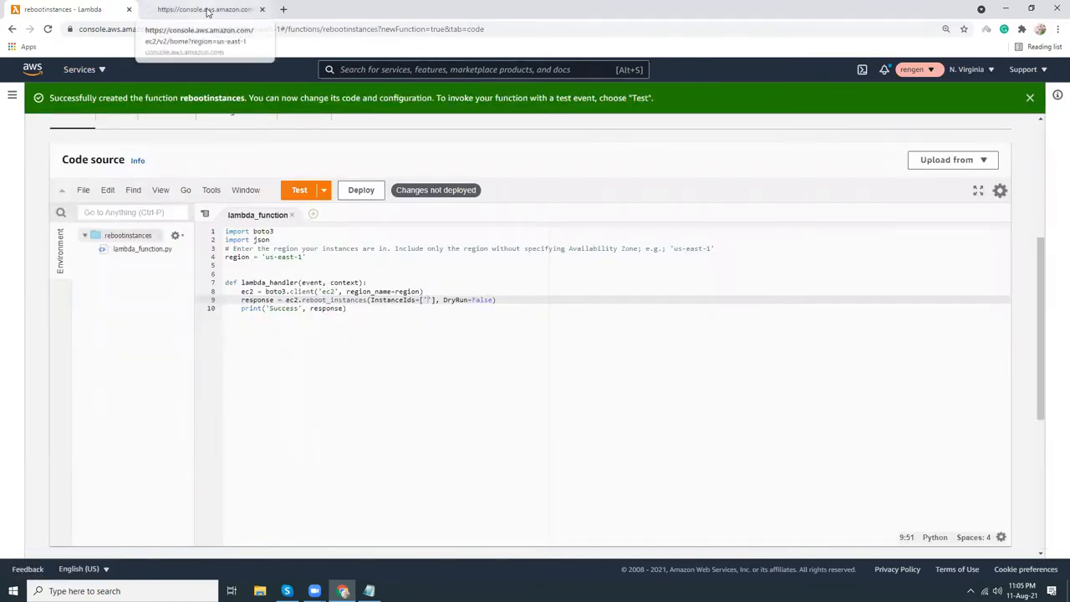
{"action": "mouse_move", "coordinate": [205, 9]}
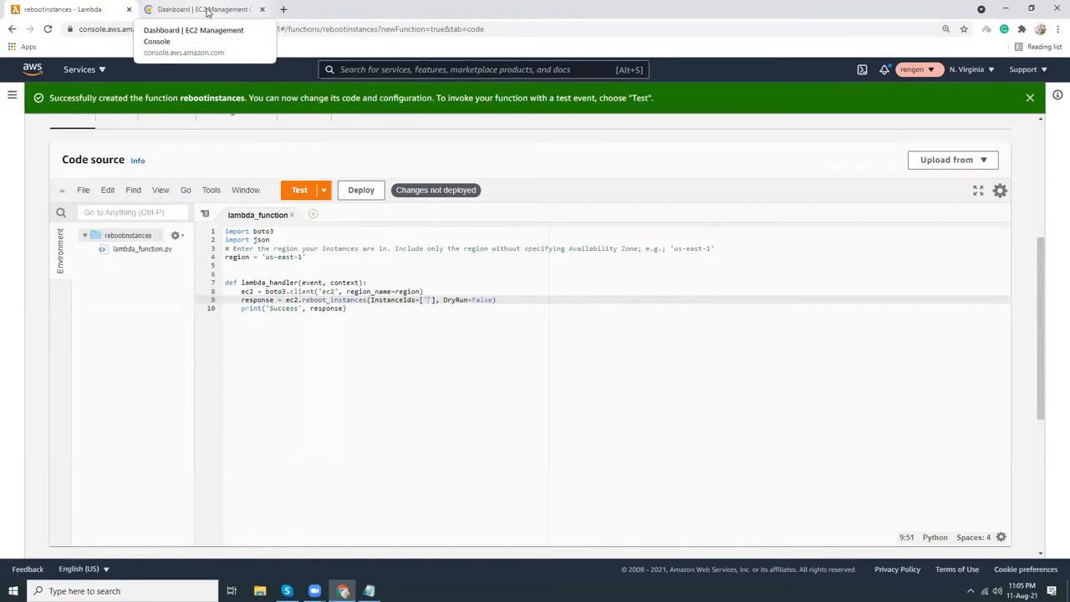
Step: In EC2, list running instances and view the single t2.micro instance's details
{"action": "left_click", "coordinate": [204, 9]}
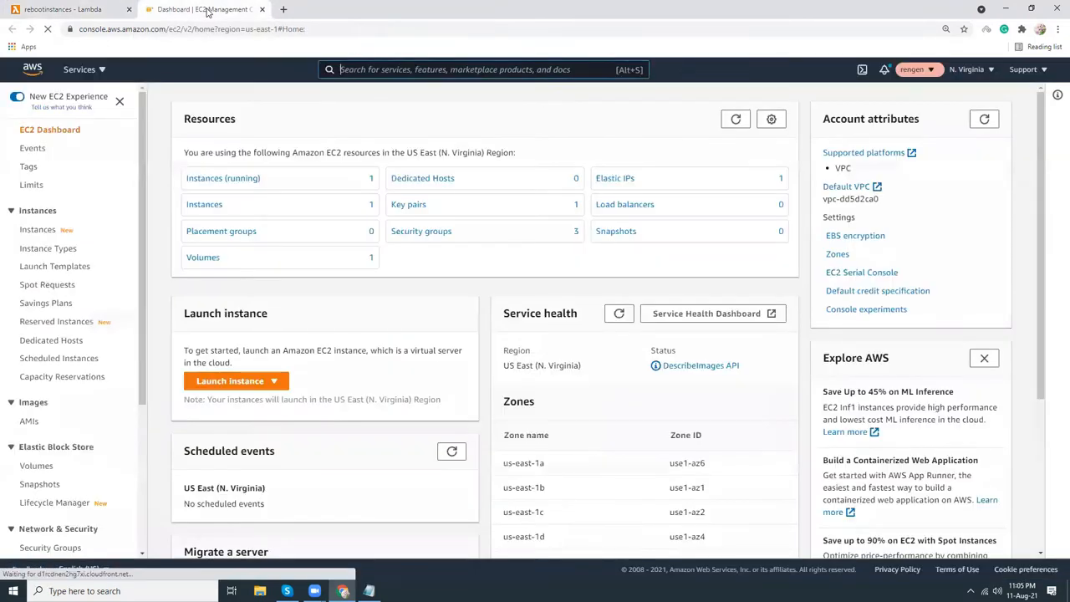
{"action": "left_click", "coordinate": [222, 178]}
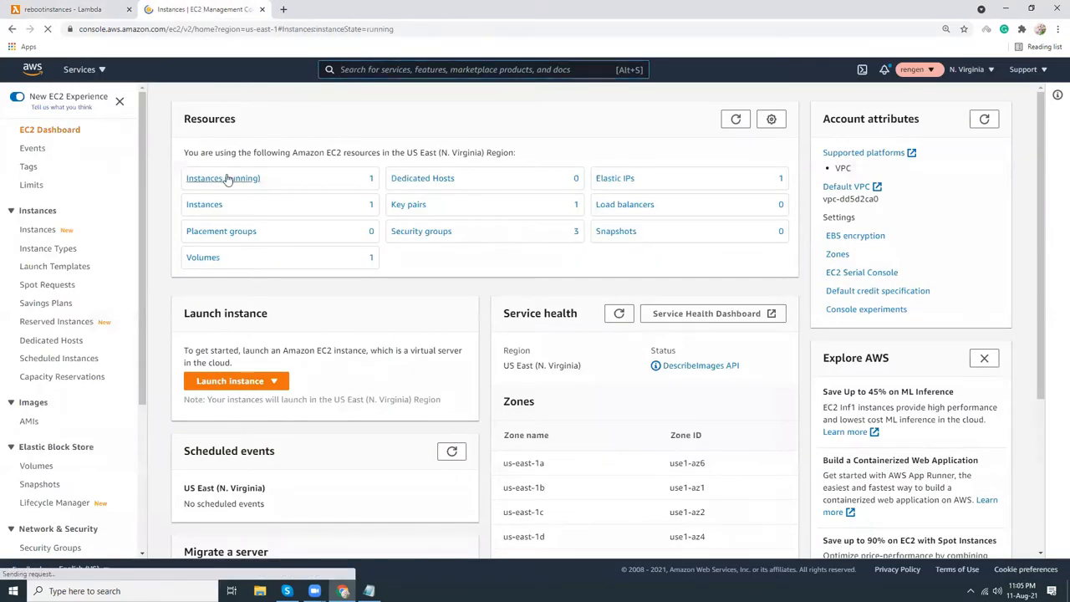
{"action": "left_click", "coordinate": [222, 178]}
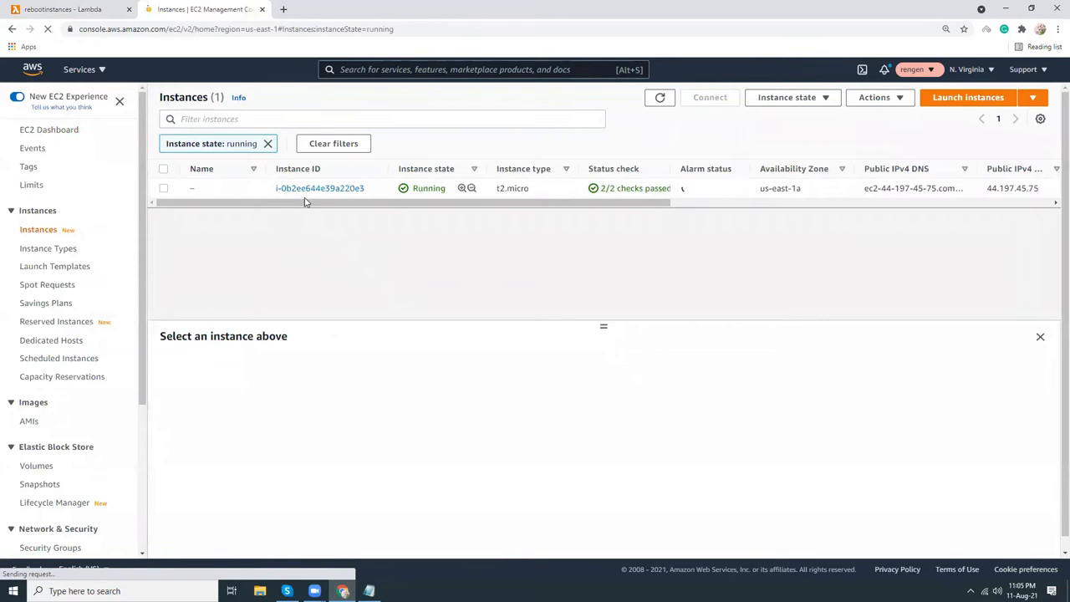
{"action": "left_click", "coordinate": [319, 188]}
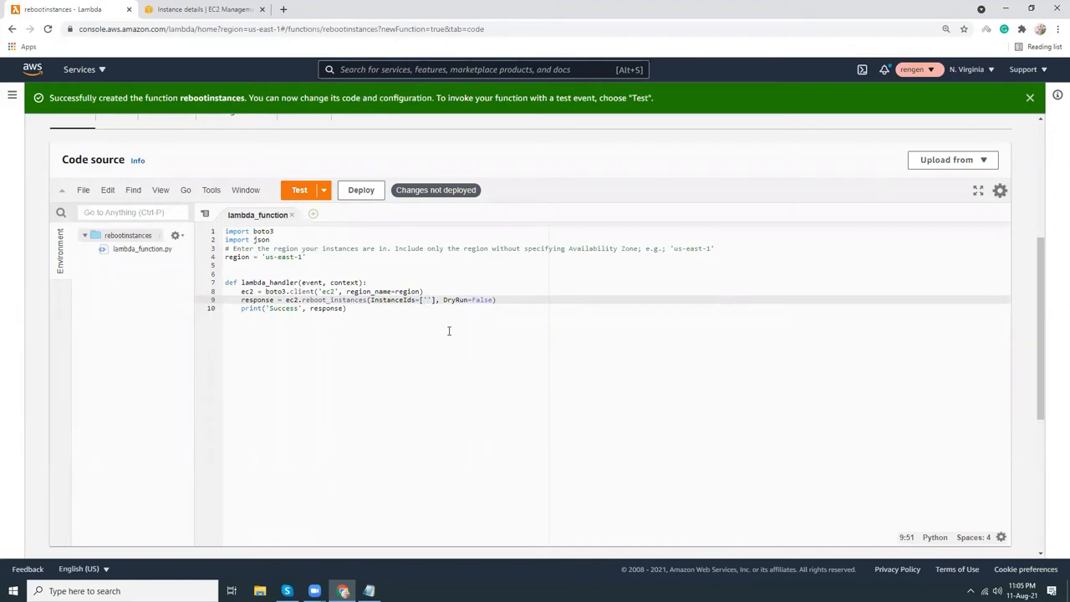
Step: Set InstanceIds to 'i-0b2ee644e39a220e3' and deploy the function code
{"action": "type", "text": "i-0b2ee644e39a220e3"}
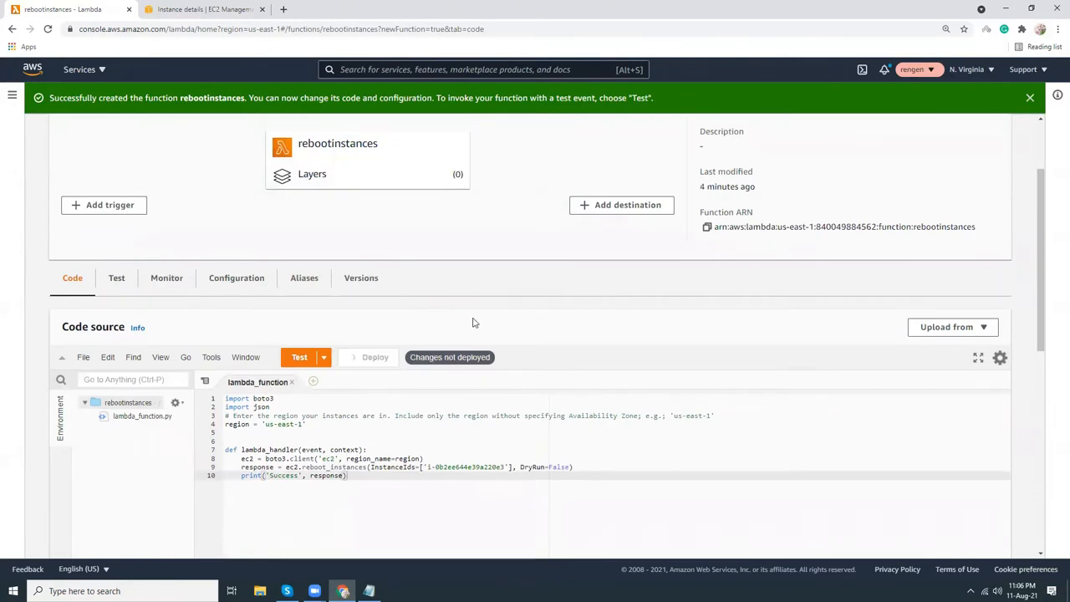
{"action": "left_click", "coordinate": [374, 357]}
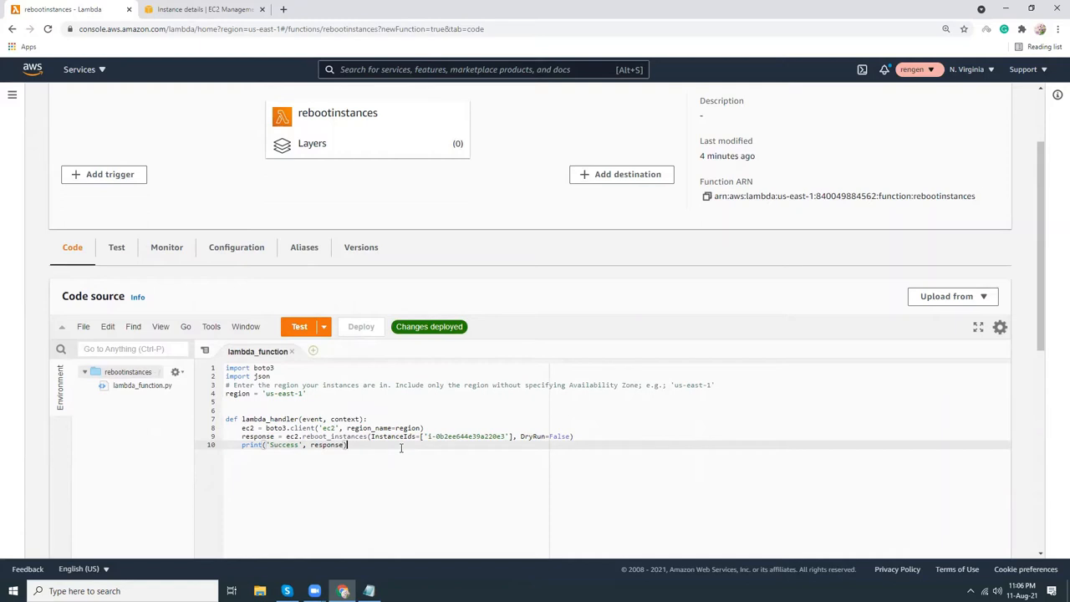
{"action": "mouse_move", "coordinate": [408, 446]}
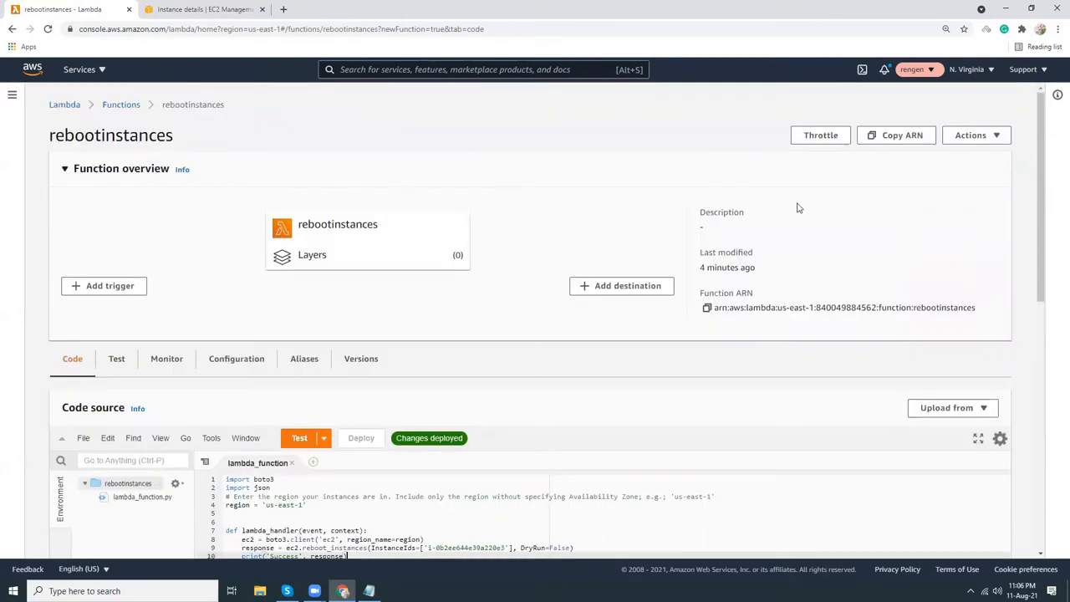
{"action": "mouse_move", "coordinate": [266, 142]}
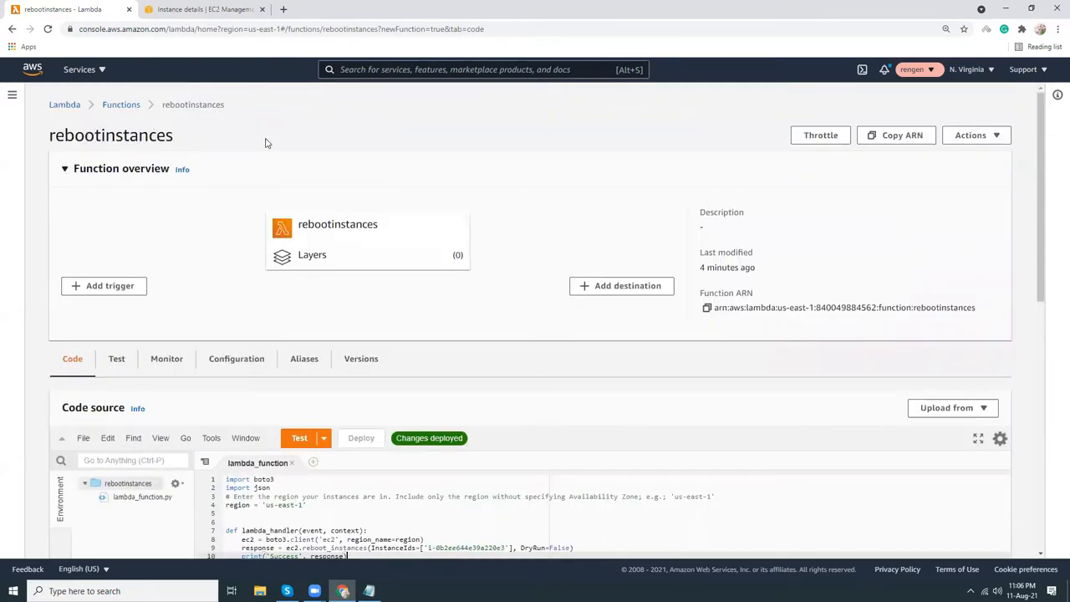
{"action": "scroll", "scroll_direction": "down", "scroll_amount": 3}
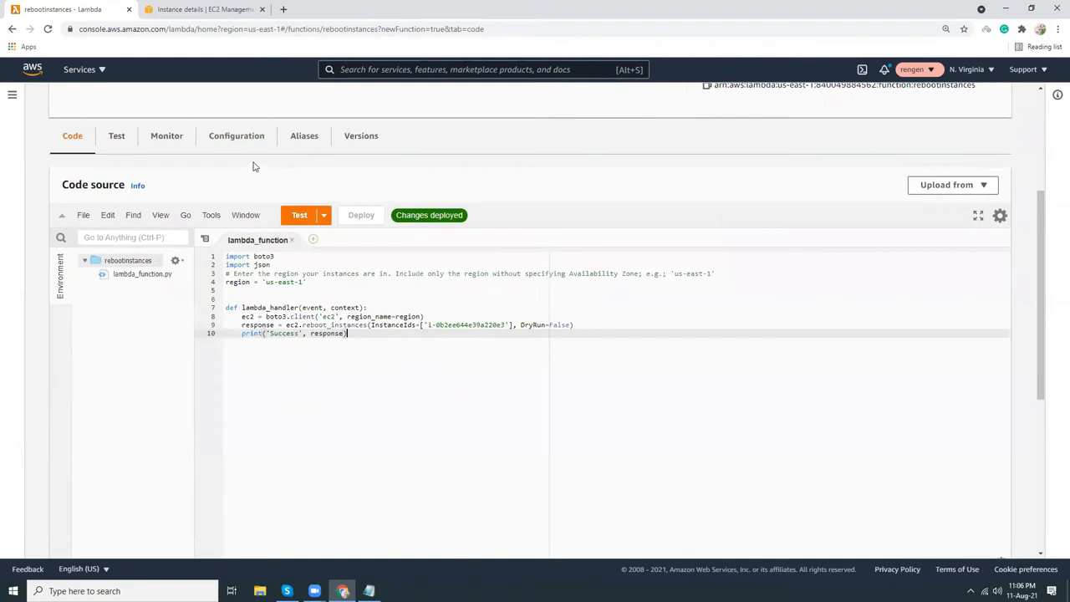
{"action": "mouse_move", "coordinate": [236, 136]}
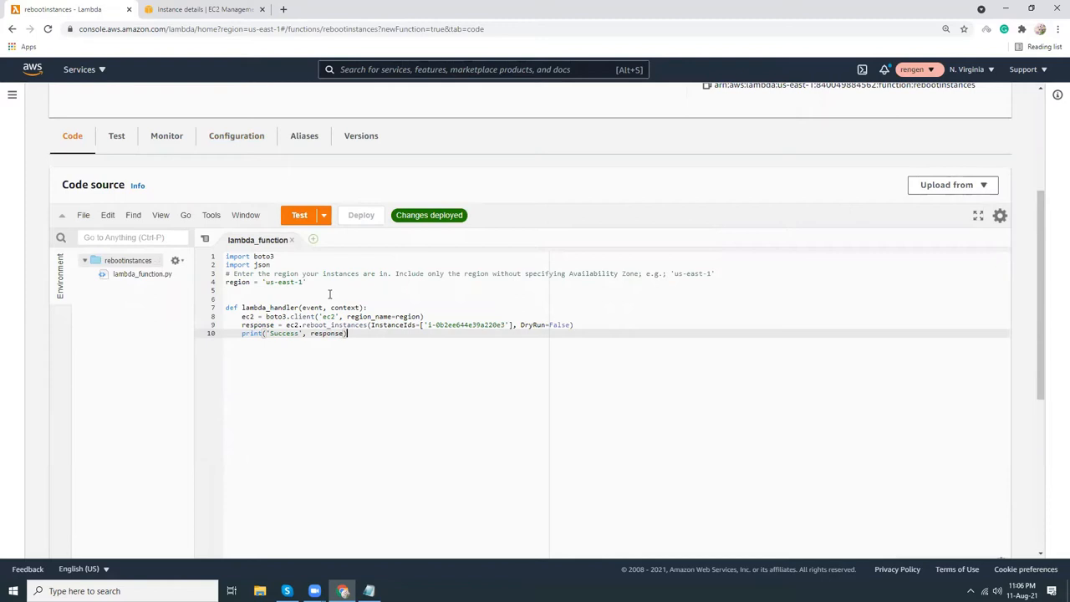
Step: From Configuration > Permissions, open execution role rebootinstances-role-10fvnoba in IAM
{"action": "left_click", "coordinate": [236, 136]}
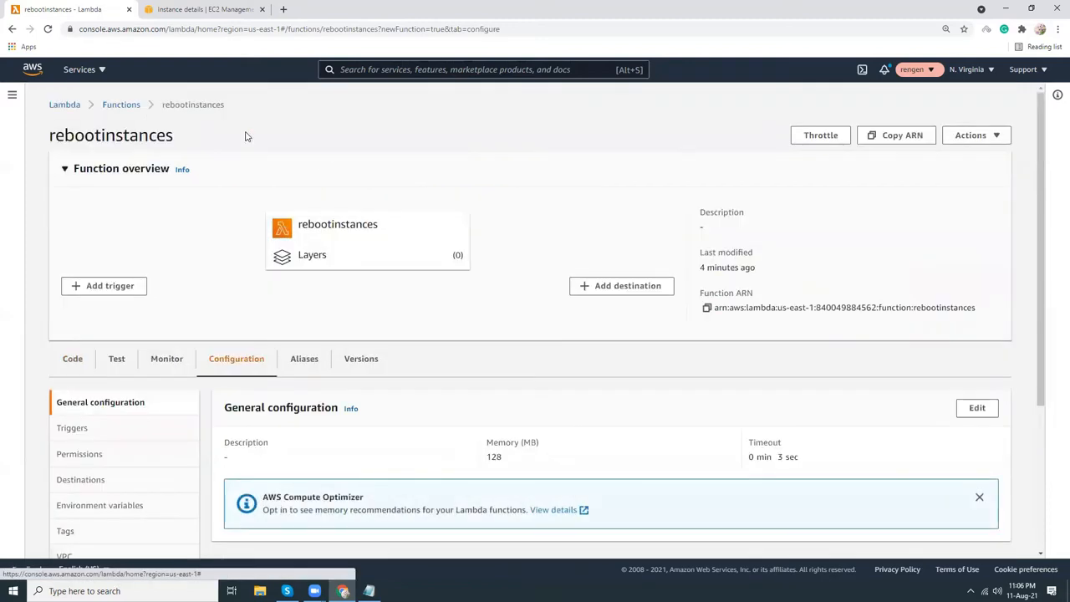
{"action": "scroll", "scroll_direction": "down", "scroll_amount": 3}
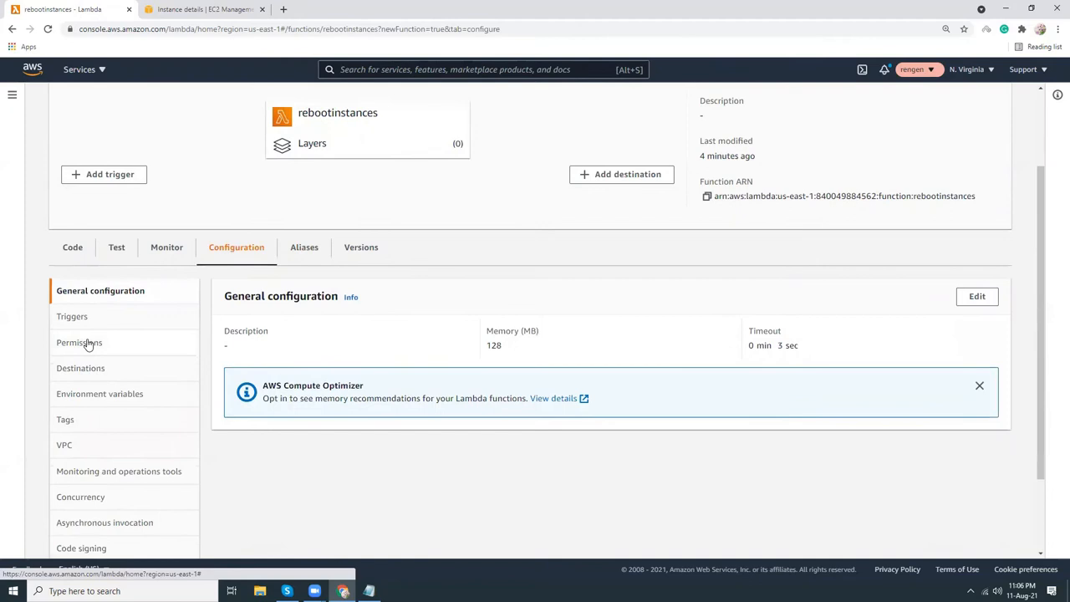
{"action": "left_click", "coordinate": [79, 342]}
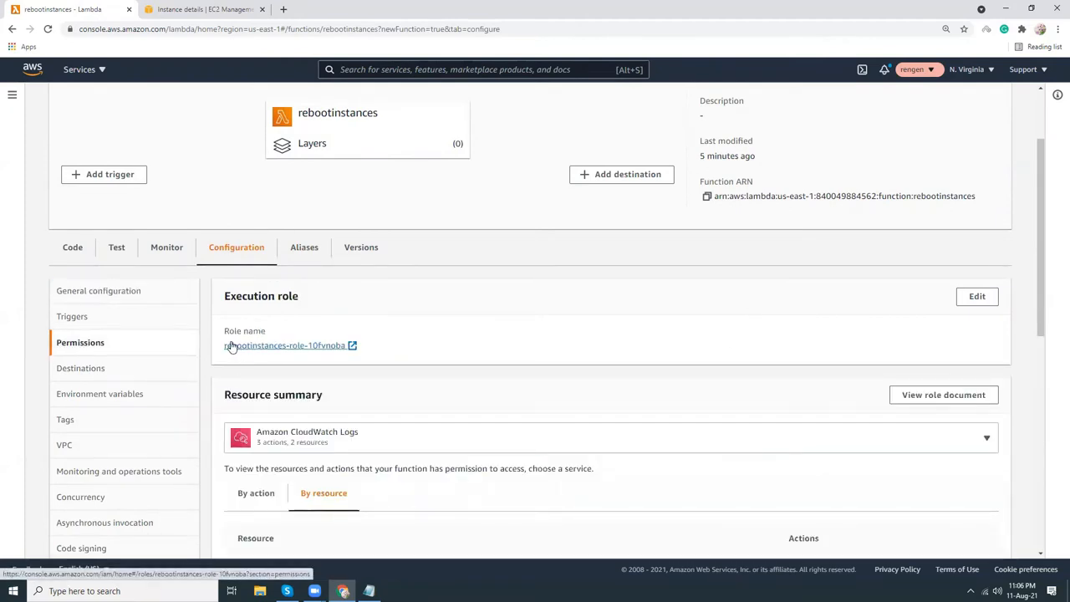
{"action": "mouse_move", "coordinate": [264, 345]}
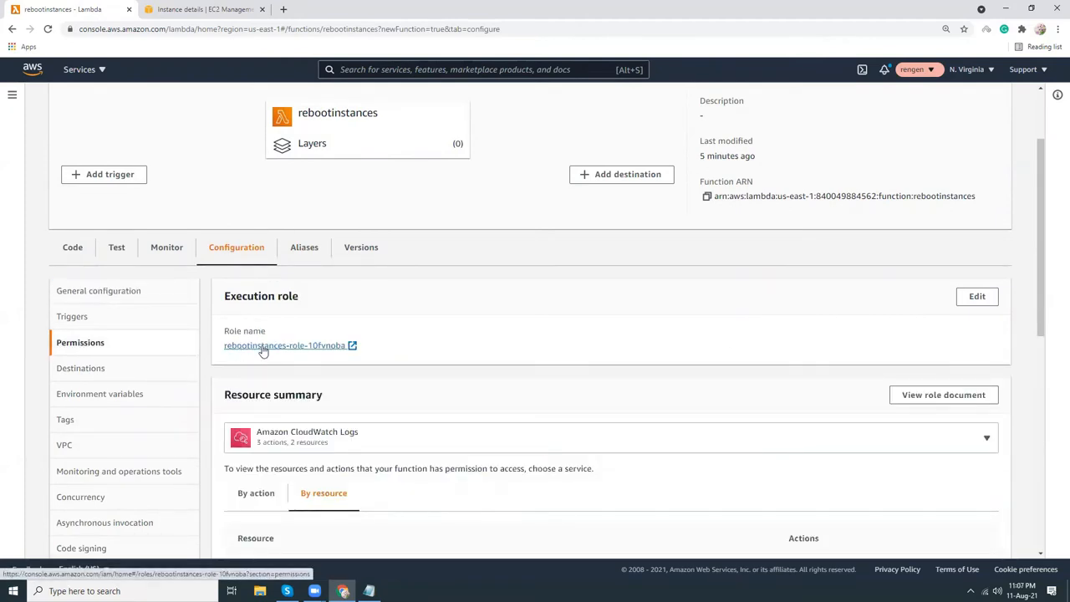
{"action": "left_click", "coordinate": [284, 345]}
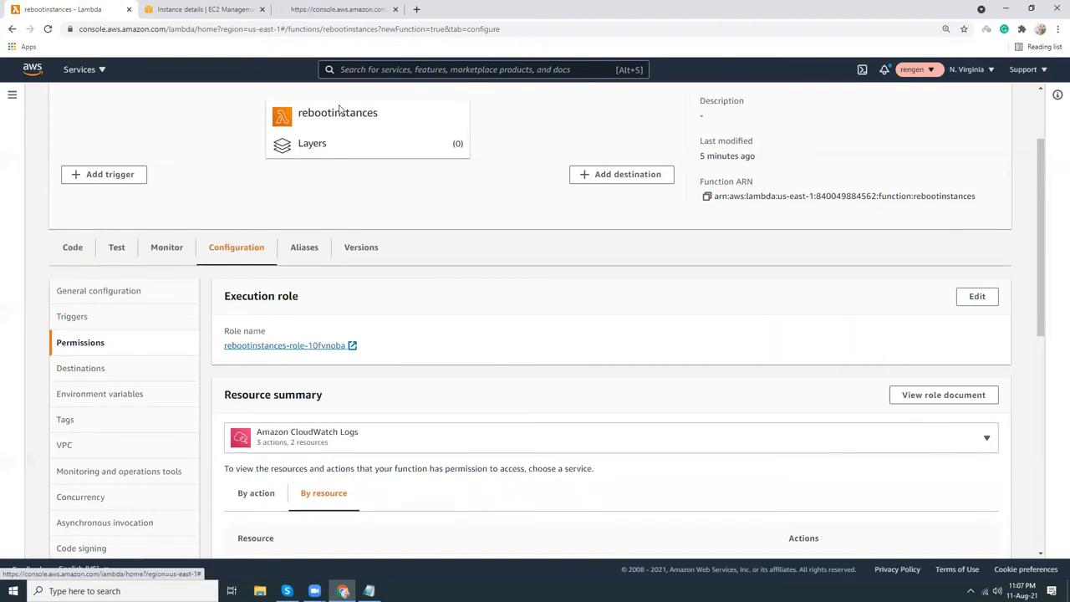
{"action": "left_click", "coordinate": [284, 344]}
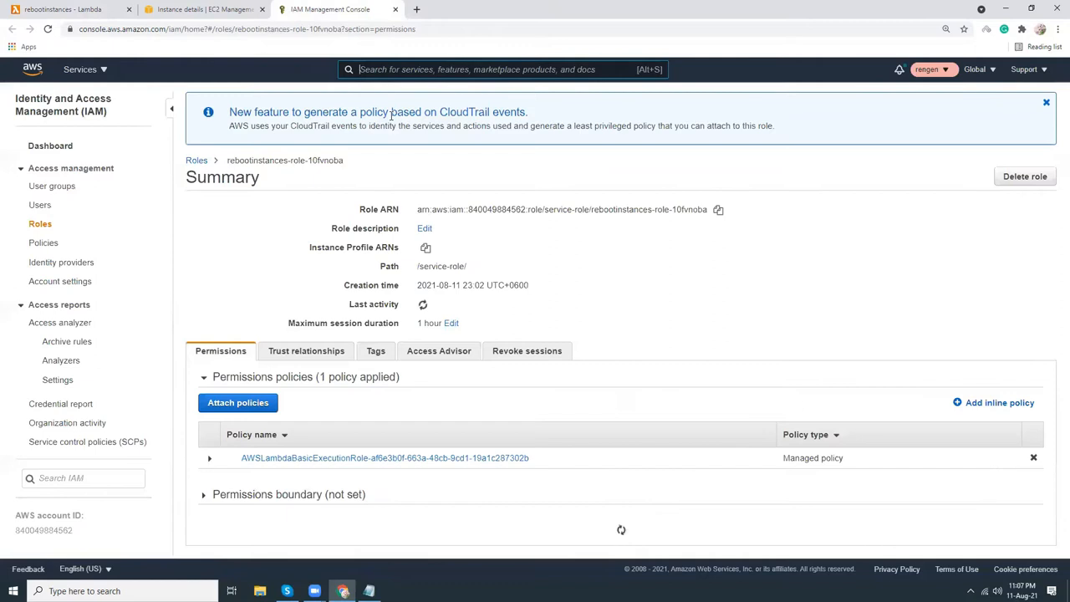
Step: Attach the AmazonEC2FullAccess policy to the role via an 'ec2' policy search
{"action": "scroll", "scroll_direction": "down", "scroll_amount": 3}
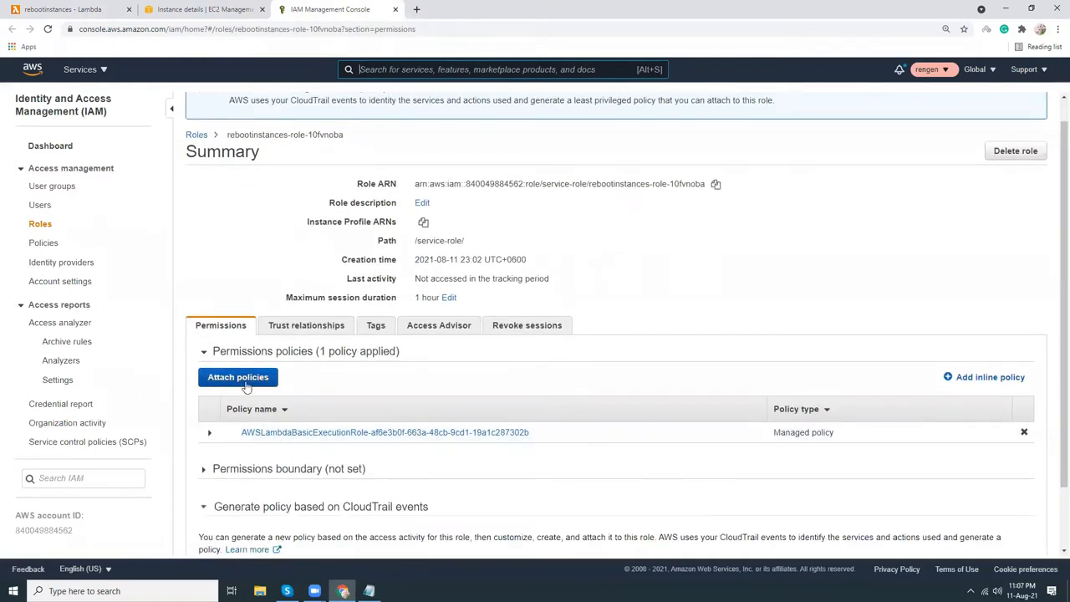
{"action": "left_click", "coordinate": [237, 377]}
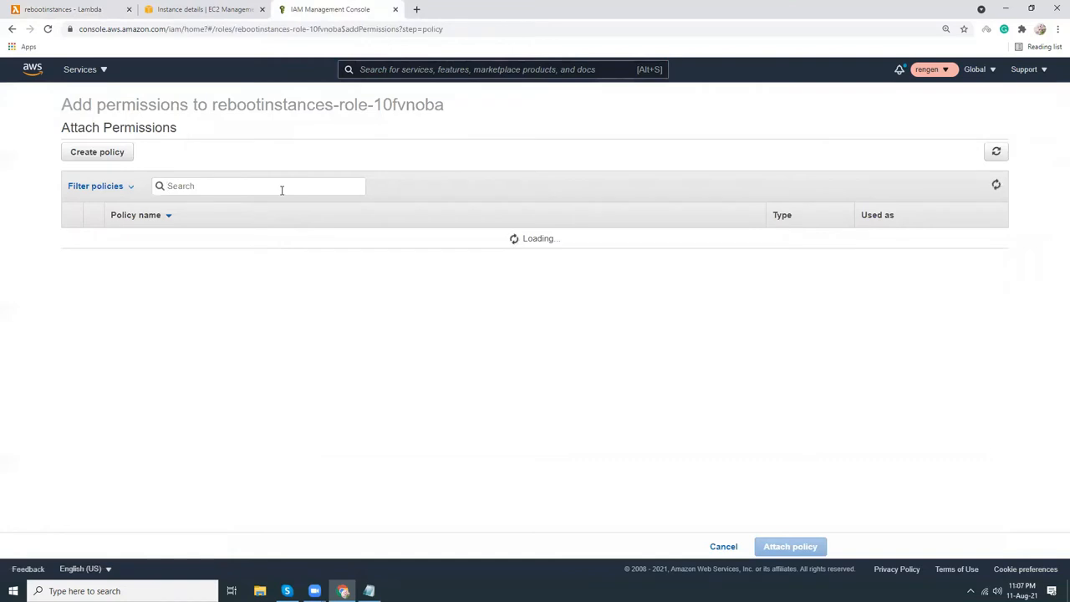
{"action": "type", "text": "ec2ful"}
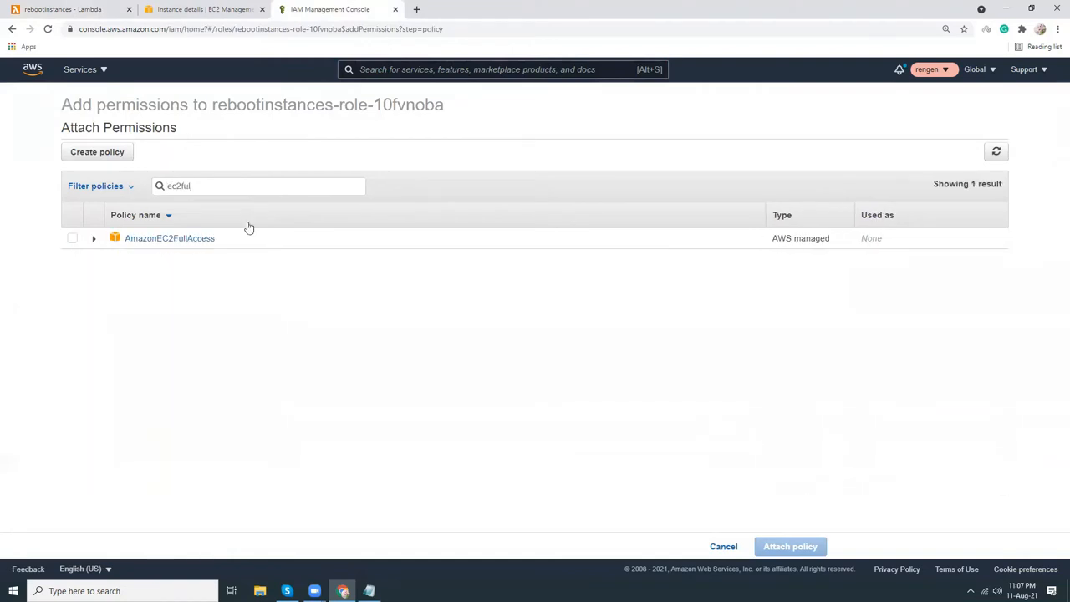
{"action": "left_click", "coordinate": [72, 238]}
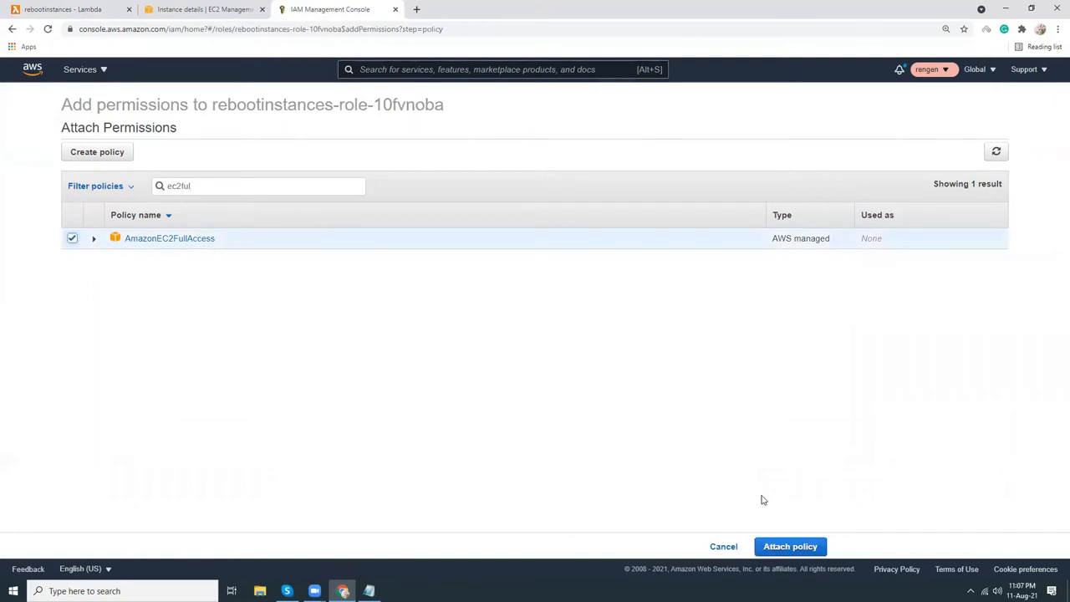
{"action": "left_click", "coordinate": [789, 546]}
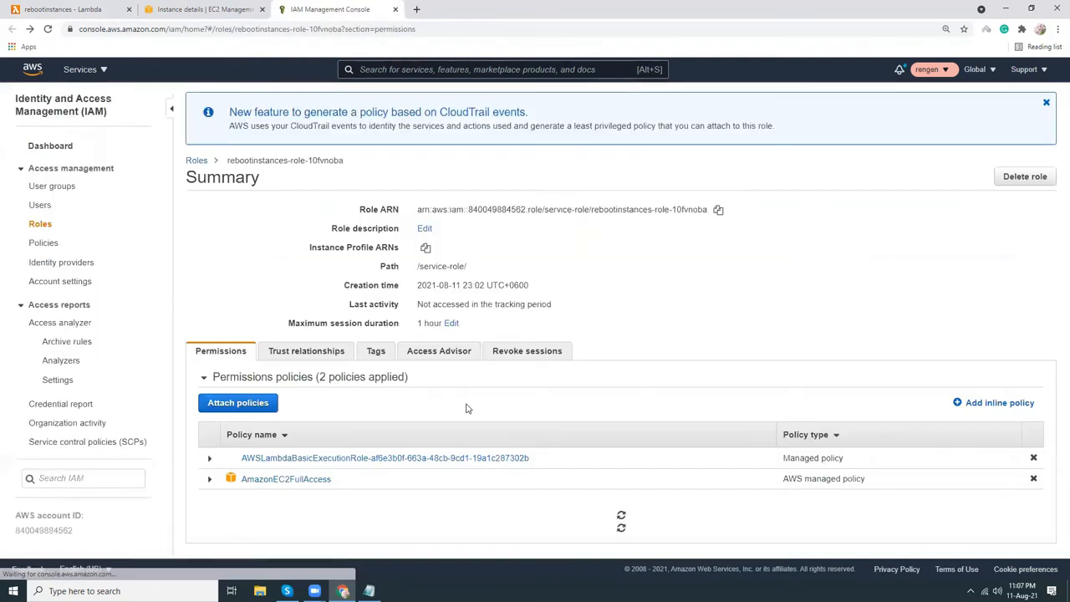
{"action": "scroll", "scroll_direction": "down", "scroll_amount": 3}
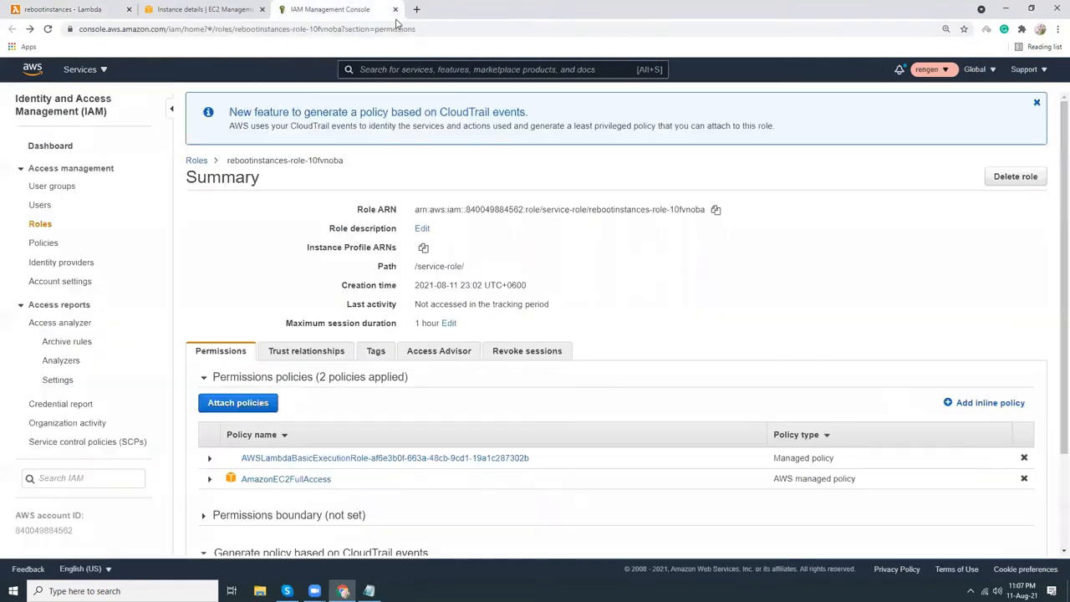
Step: Search the services bar for 'cw' and go to the CloudWatch console
{"action": "left_click", "coordinate": [479, 70]}
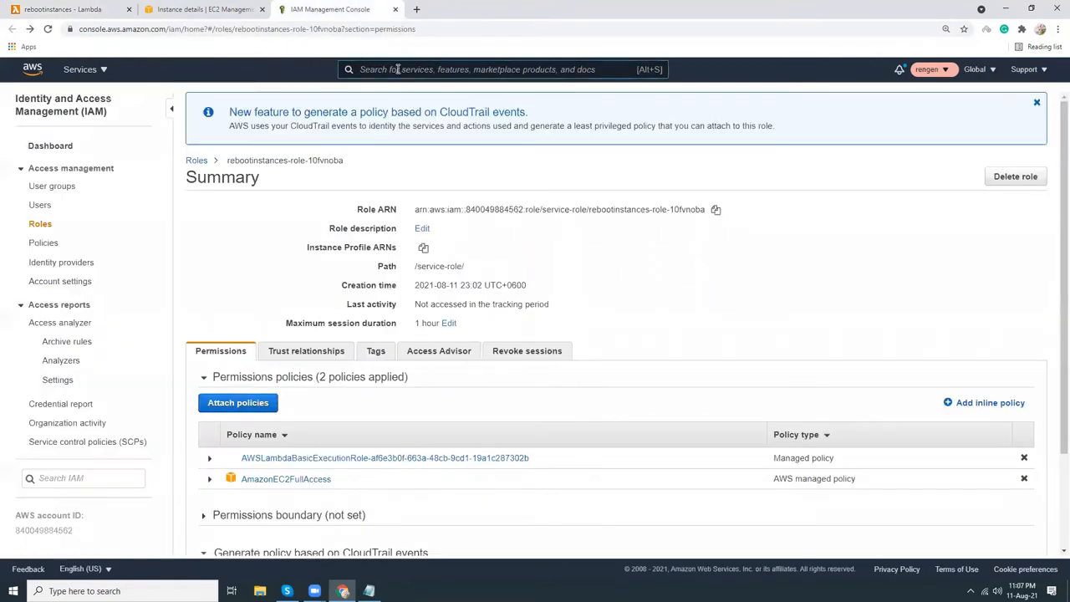
{"action": "type", "text": "cw"}
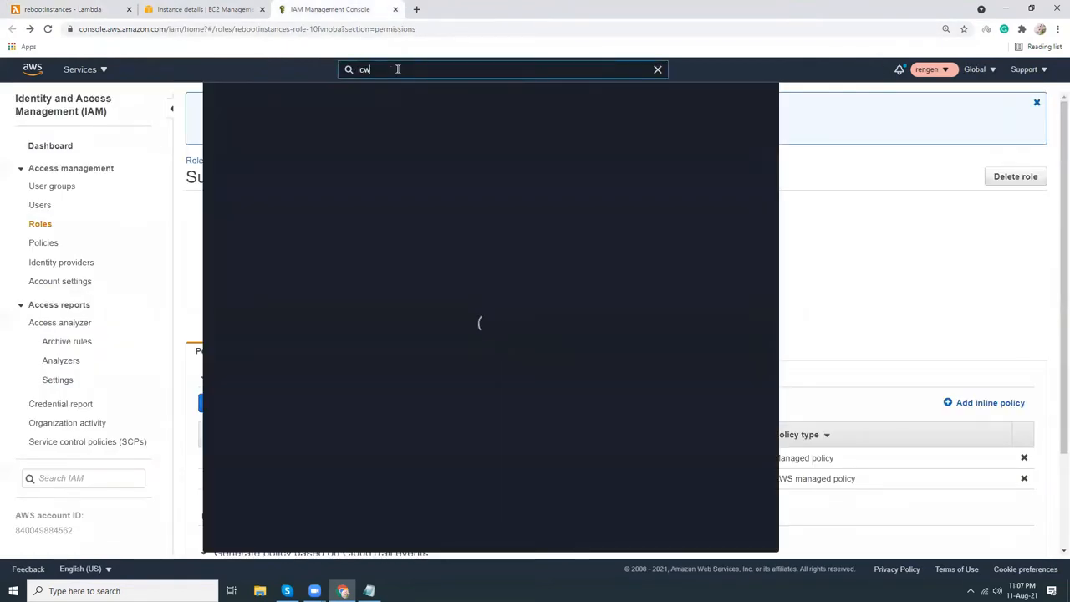
{"action": "type", "text": "cw"}
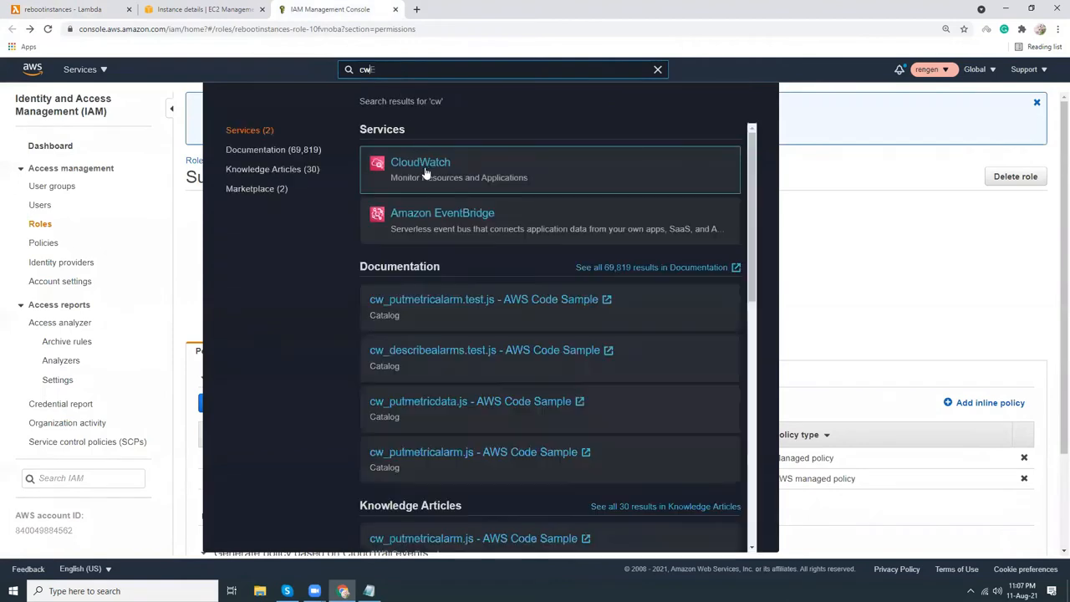
{"action": "left_click", "coordinate": [420, 169]}
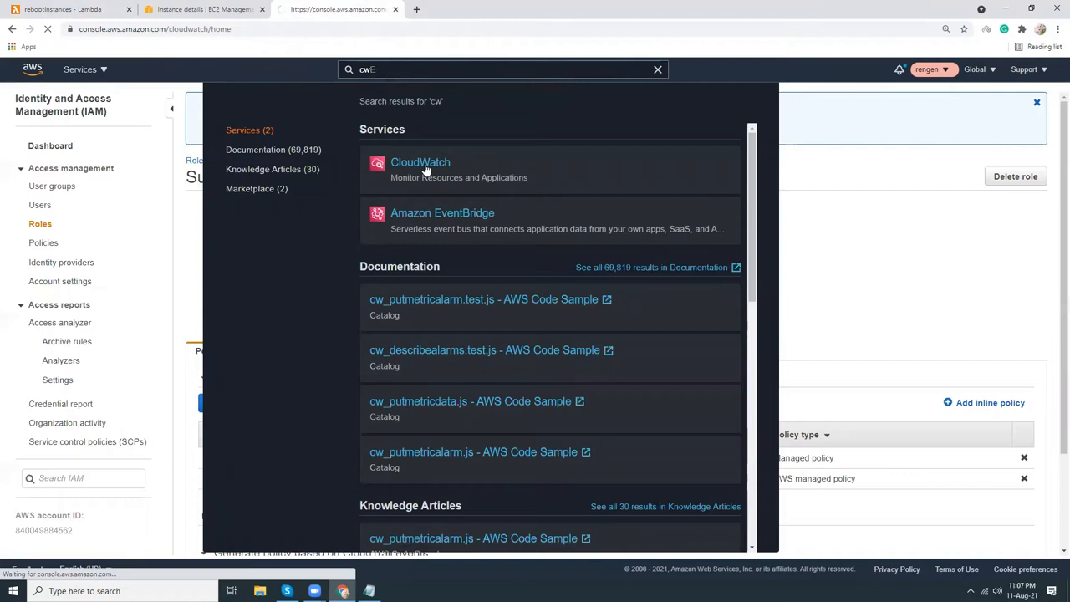
{"action": "left_click", "coordinate": [421, 163]}
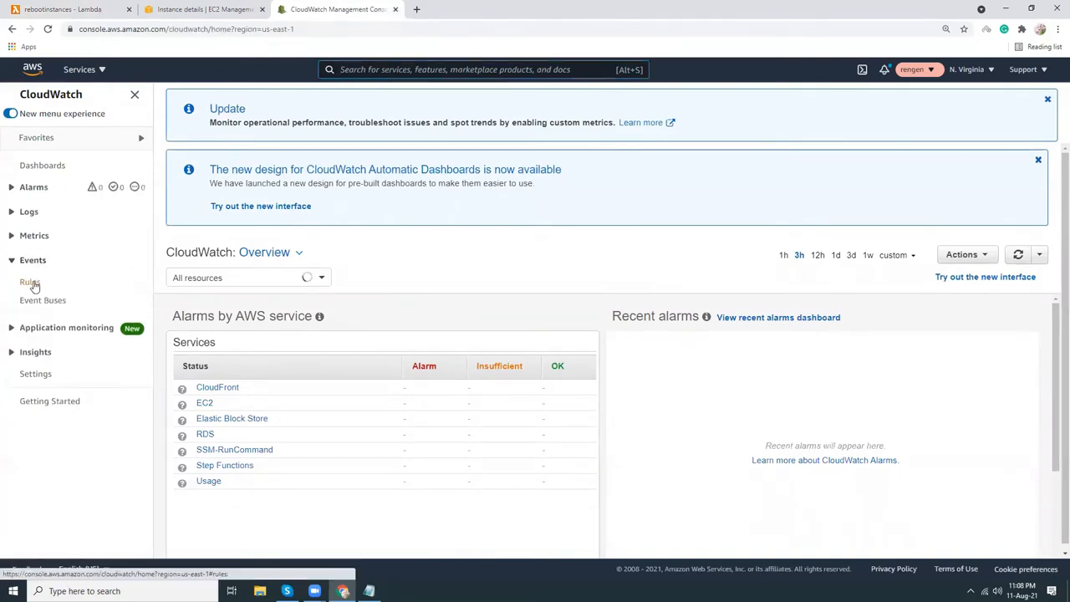
Step: Start a new Events rule scheduled at a fixed rate of 1 Days
{"action": "left_click", "coordinate": [31, 282]}
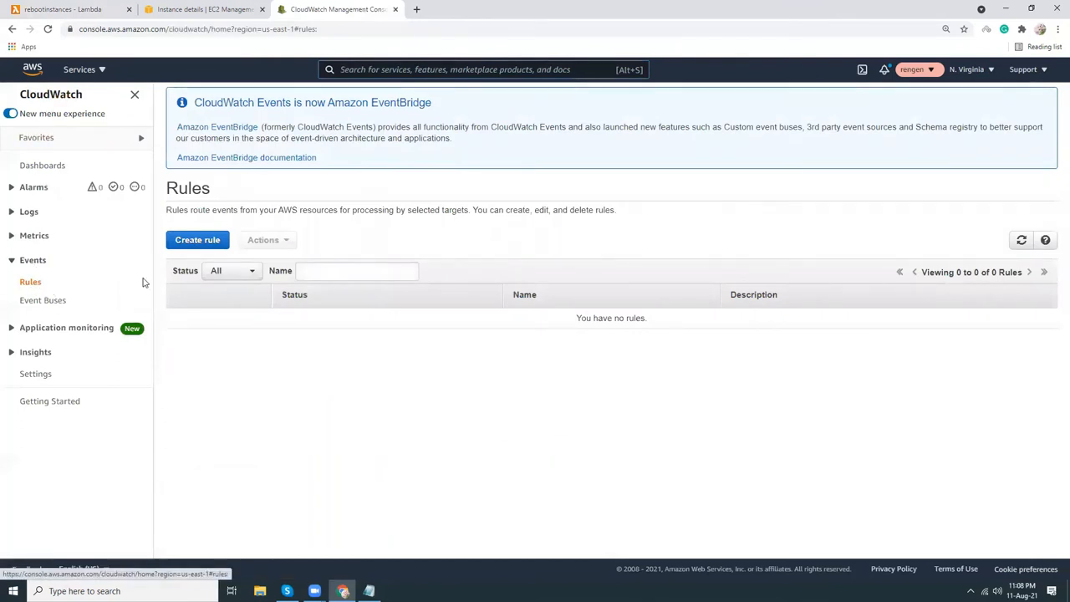
{"action": "left_click", "coordinate": [197, 240]}
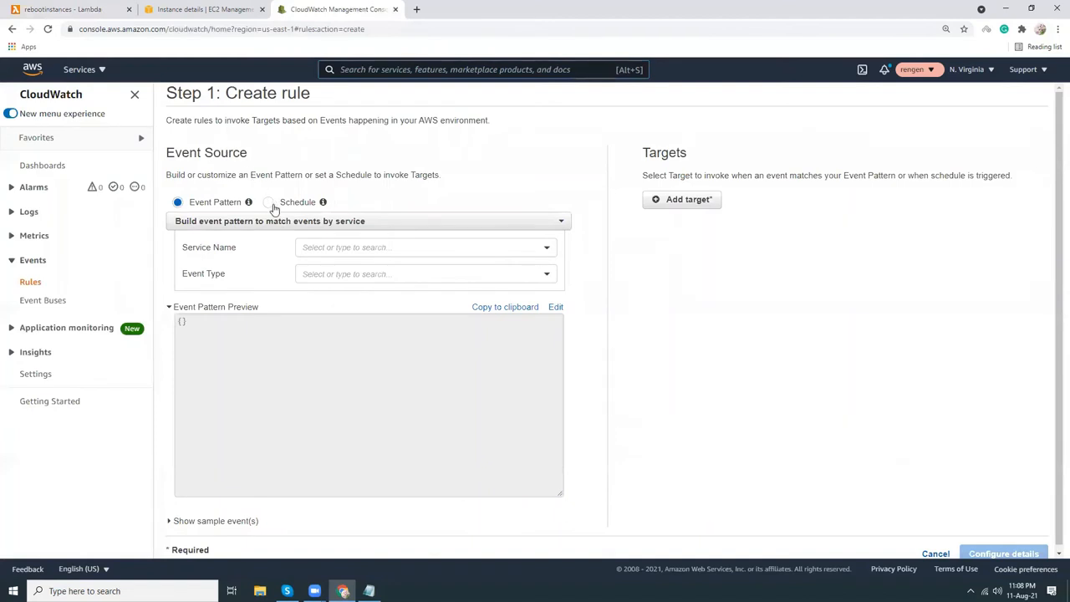
{"action": "left_click", "coordinate": [268, 202]}
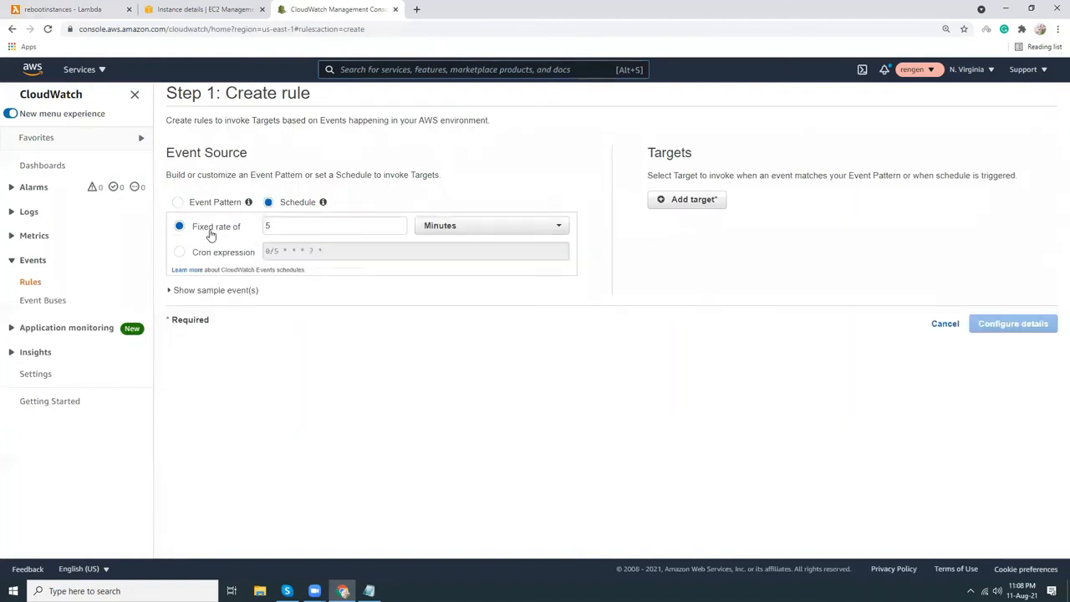
{"action": "type", "text": "1"}
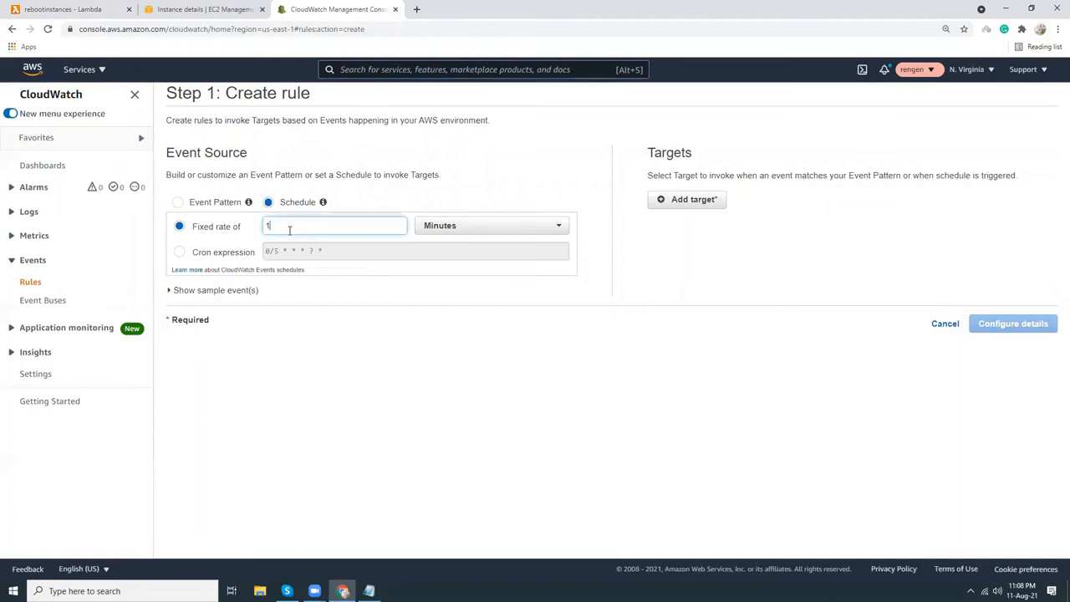
{"action": "left_click", "coordinate": [491, 224]}
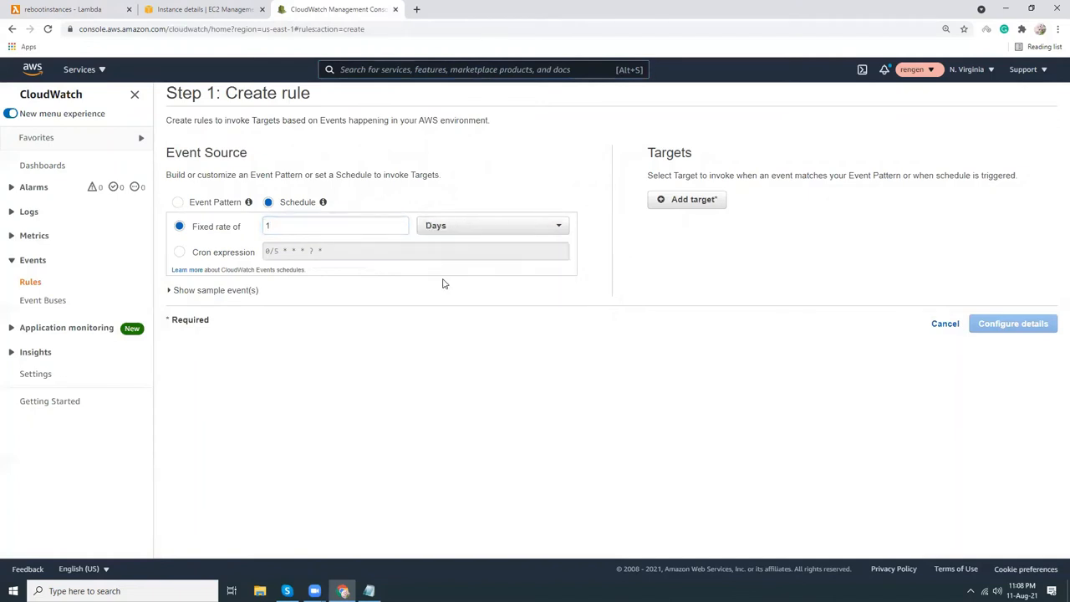
{"action": "mouse_move", "coordinate": [349, 305]}
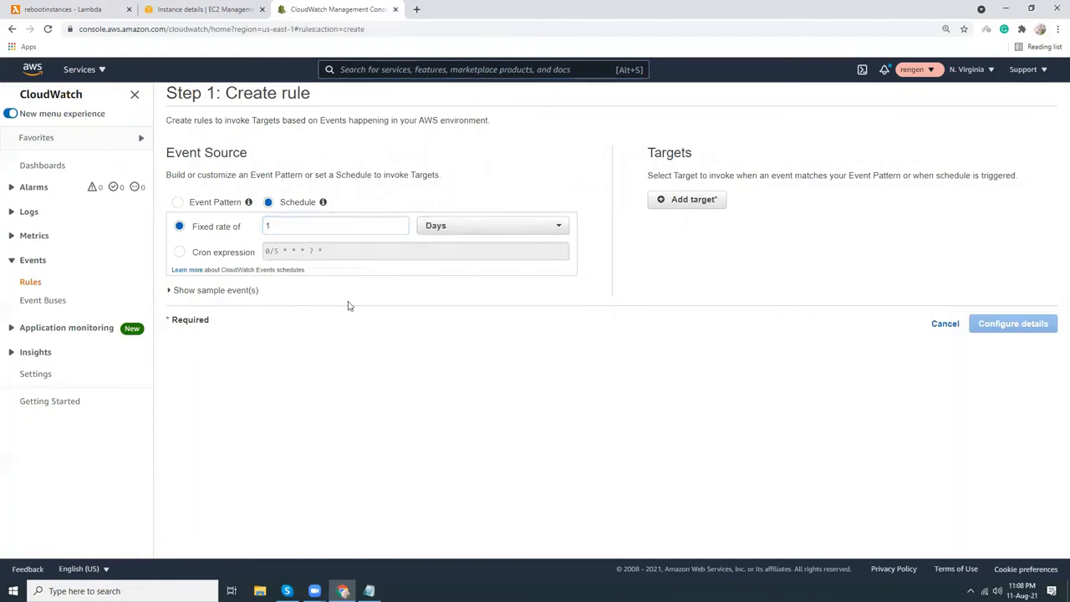
Step: Add the rebootinstances Lambda function as the rule's target
{"action": "left_click", "coordinate": [687, 199]}
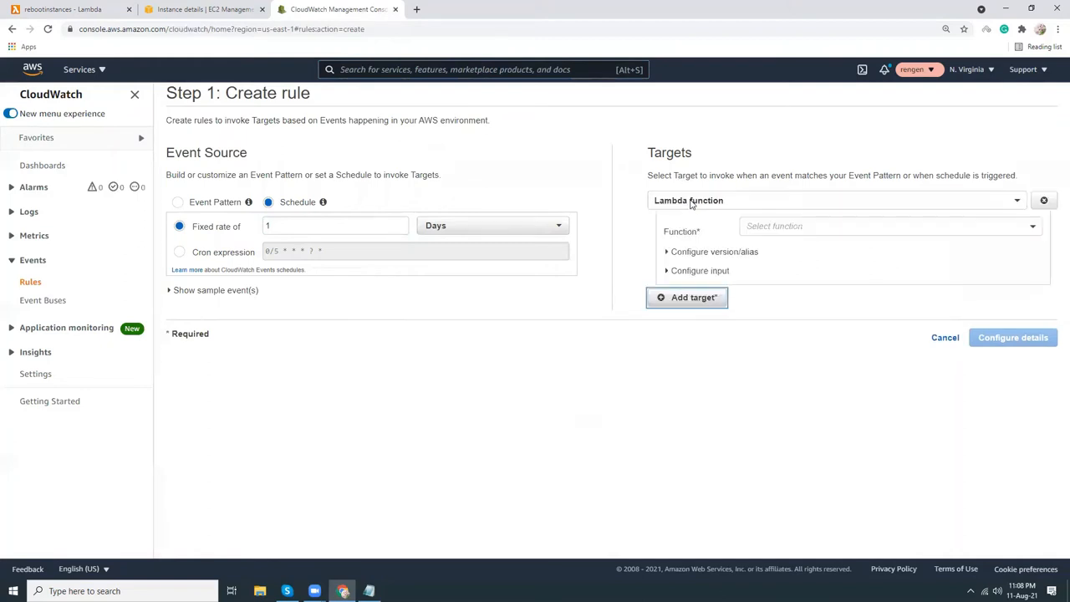
{"action": "left_click", "coordinate": [886, 226]}
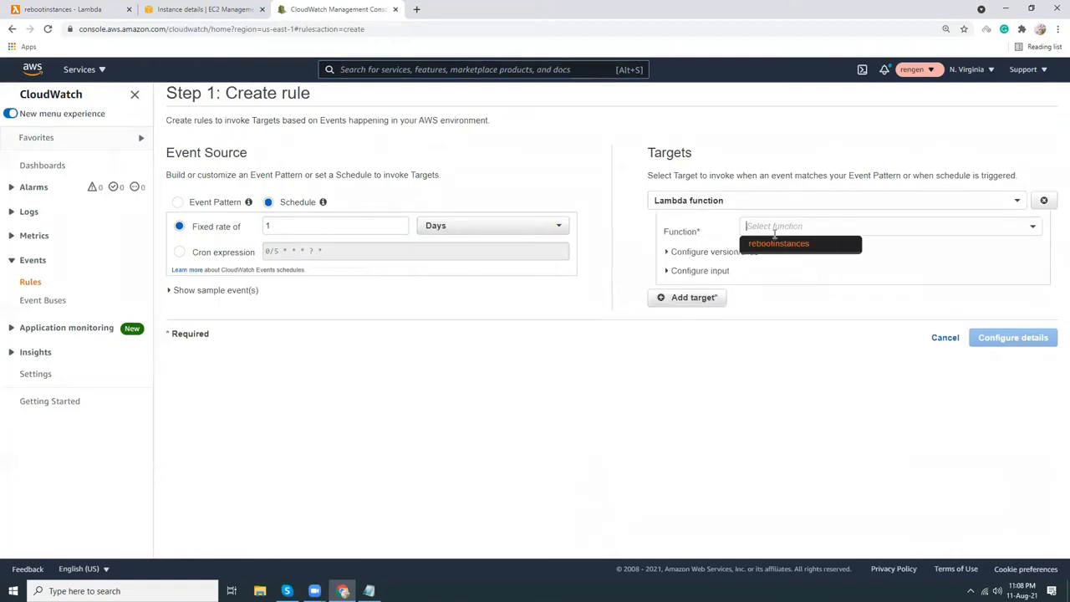
{"action": "left_click", "coordinate": [778, 243]}
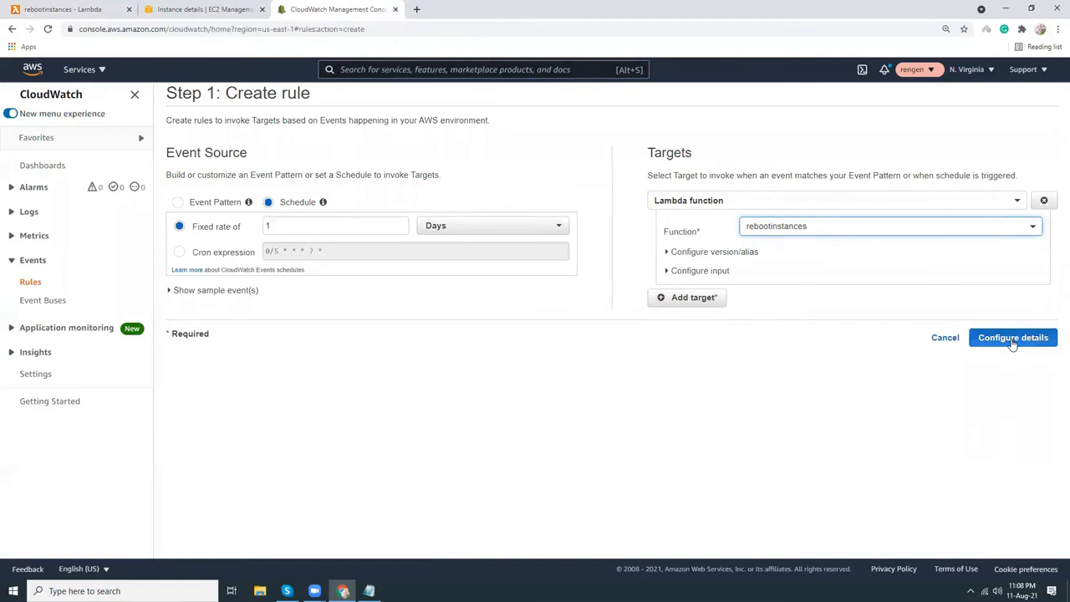
Step: Name the rule rebootinstance, describe it as rebooting 'once per day', and create it
{"action": "left_click", "coordinate": [1012, 337]}
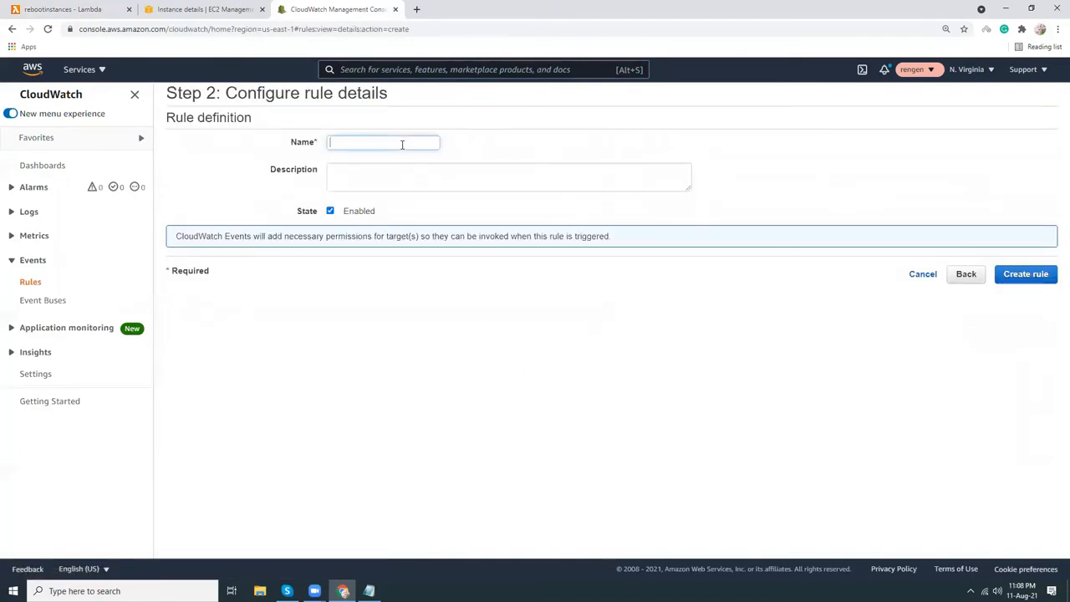
{"action": "type", "text": "rebootinsta"}
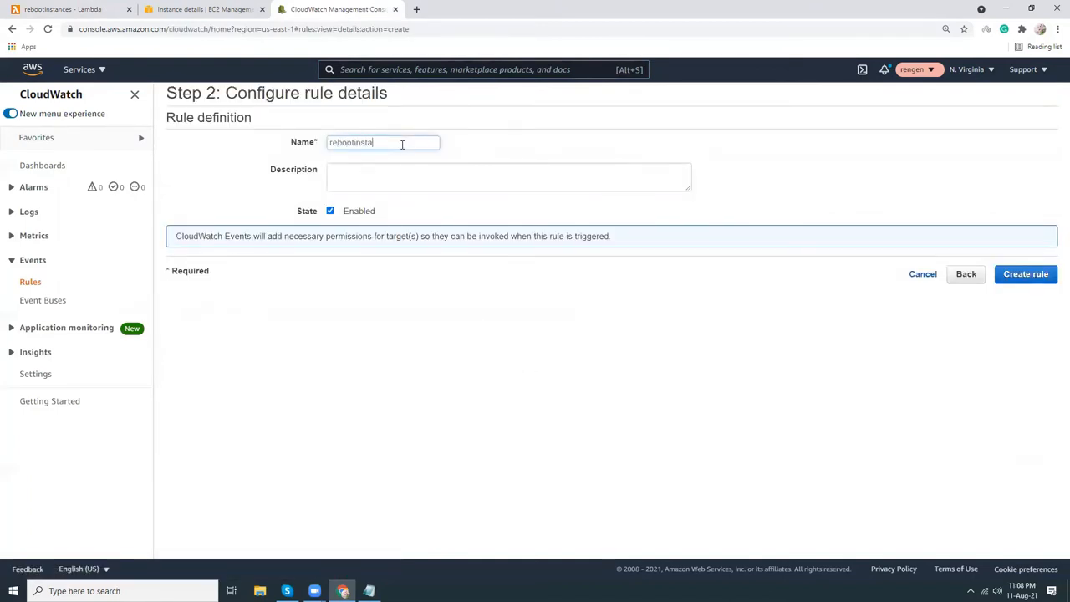
{"action": "type", "text": "reboot the instance"}
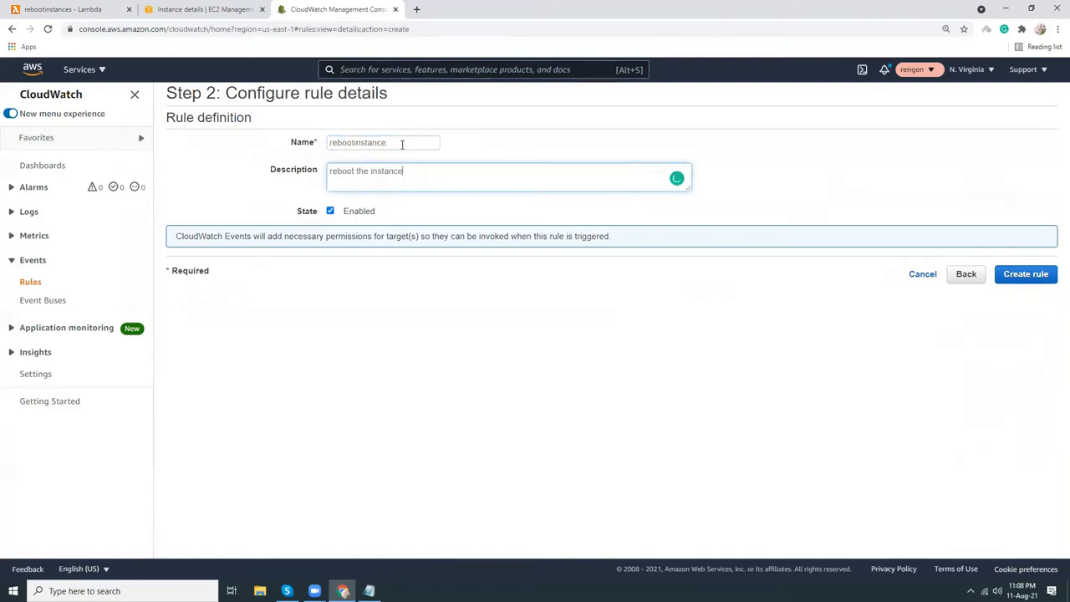
{"action": "type", "text": "once per day"}
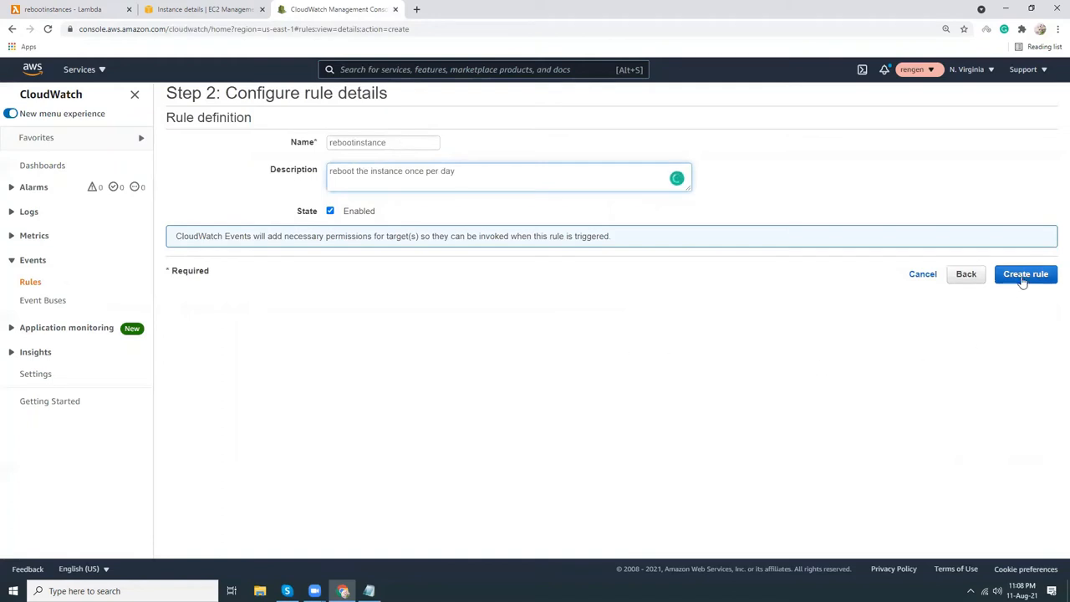
{"action": "left_click", "coordinate": [1025, 273]}
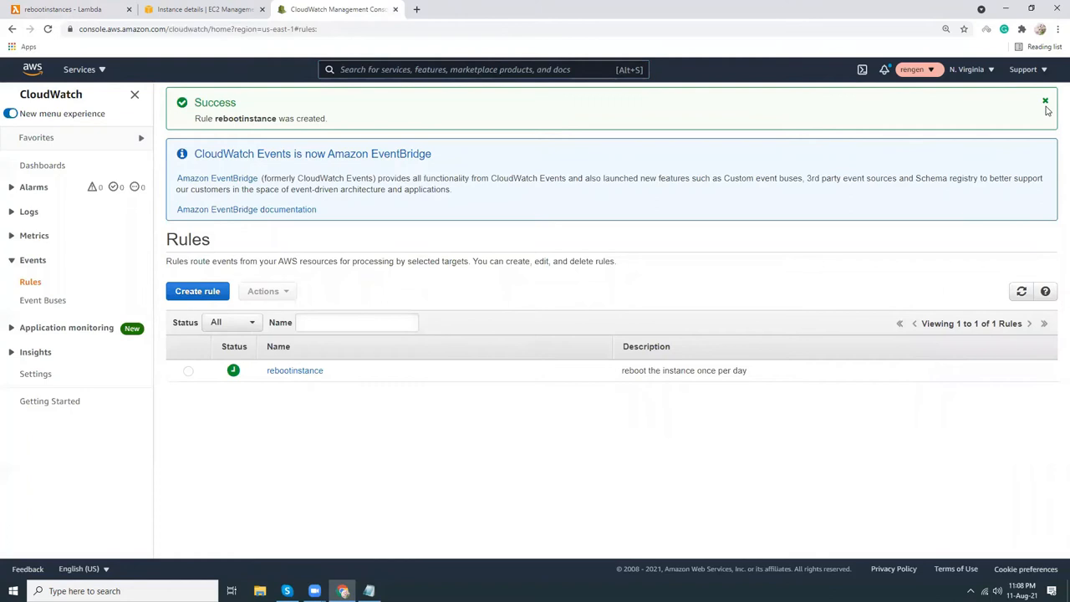
{"action": "left_click", "coordinate": [1044, 102]}
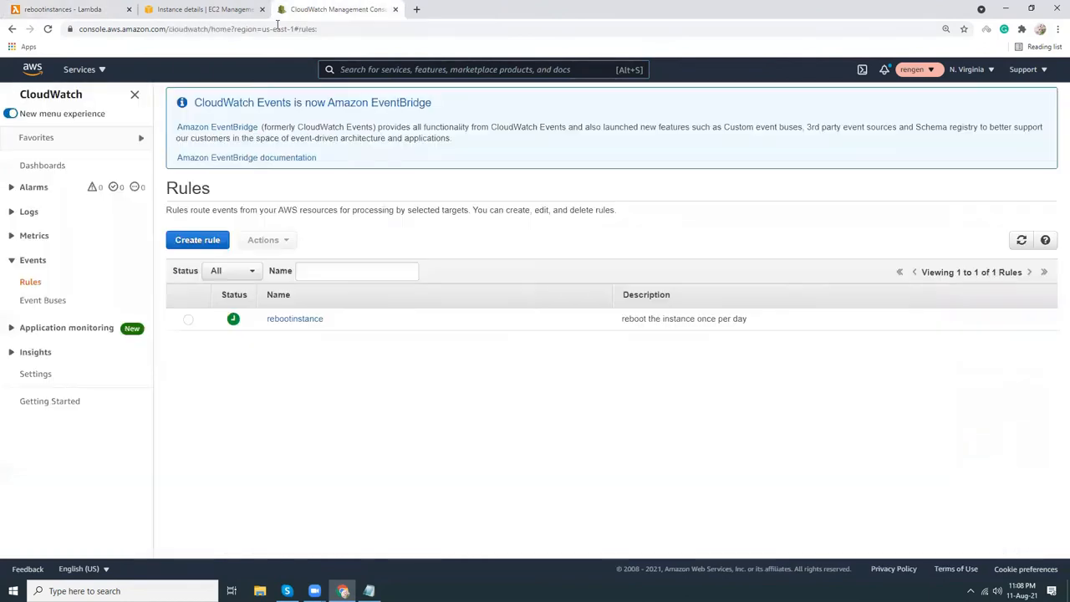
{"action": "mouse_move", "coordinate": [422, 186]}
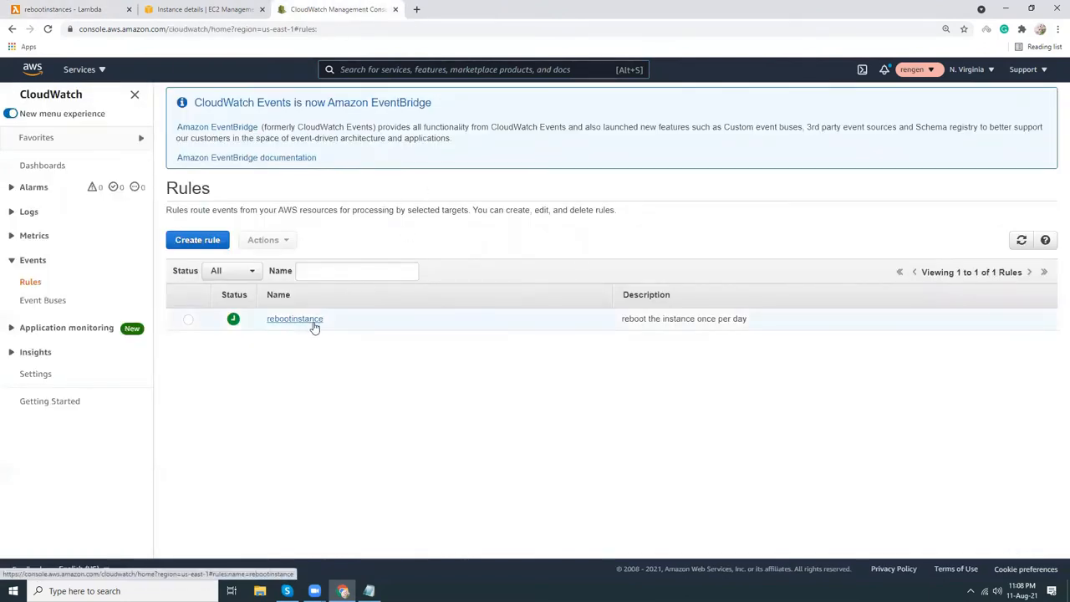
Step: Choose a cron-expression schedule, view the schedule expression docs, then cancel the draft rule
{"action": "left_click", "coordinate": [197, 239]}
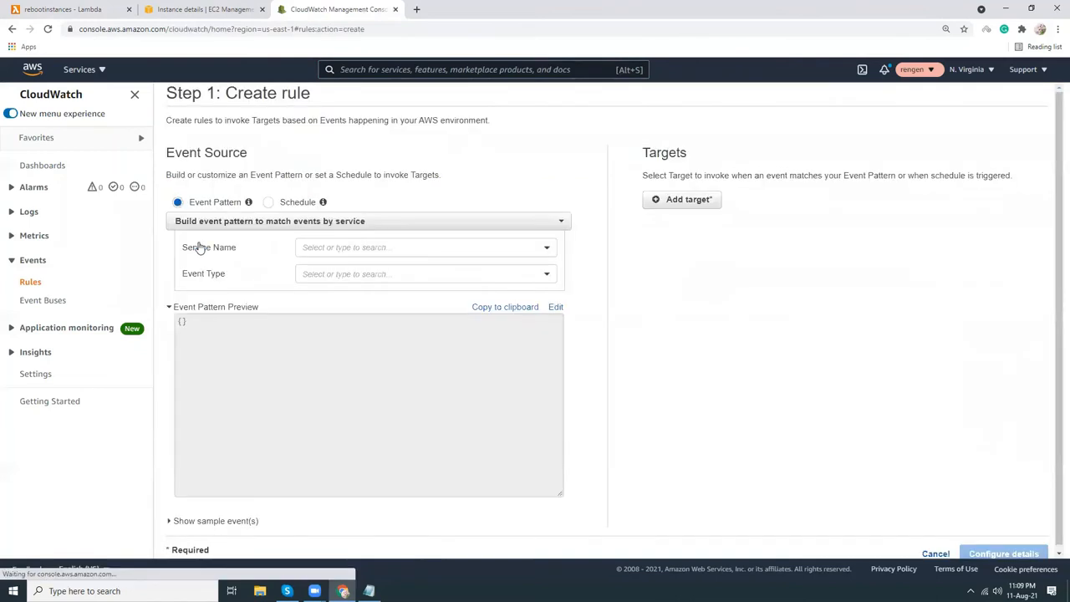
{"action": "left_click", "coordinate": [268, 201]}
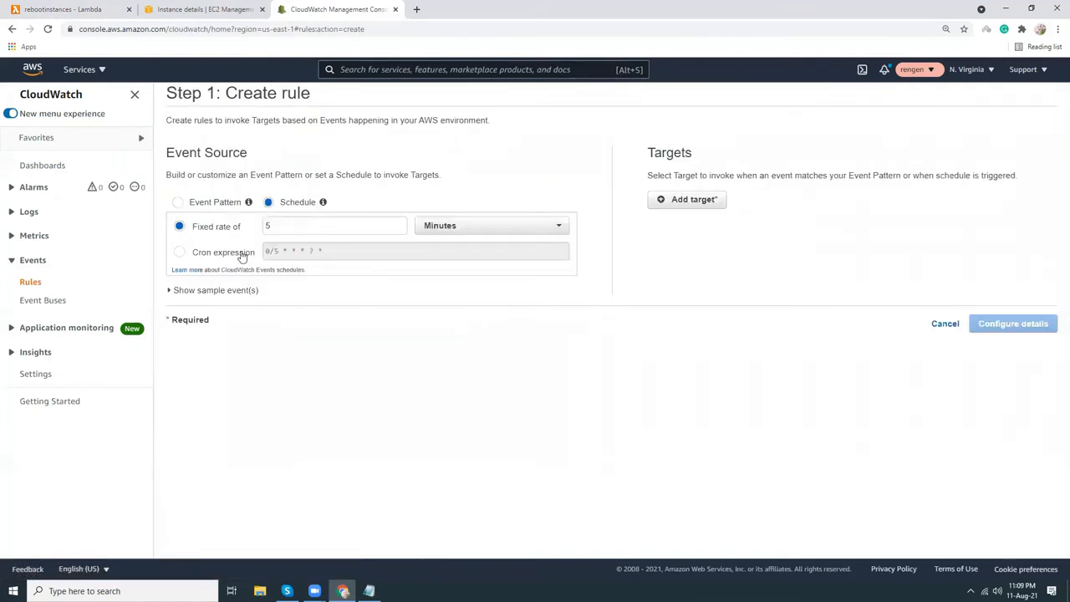
{"action": "left_click", "coordinate": [179, 251]}
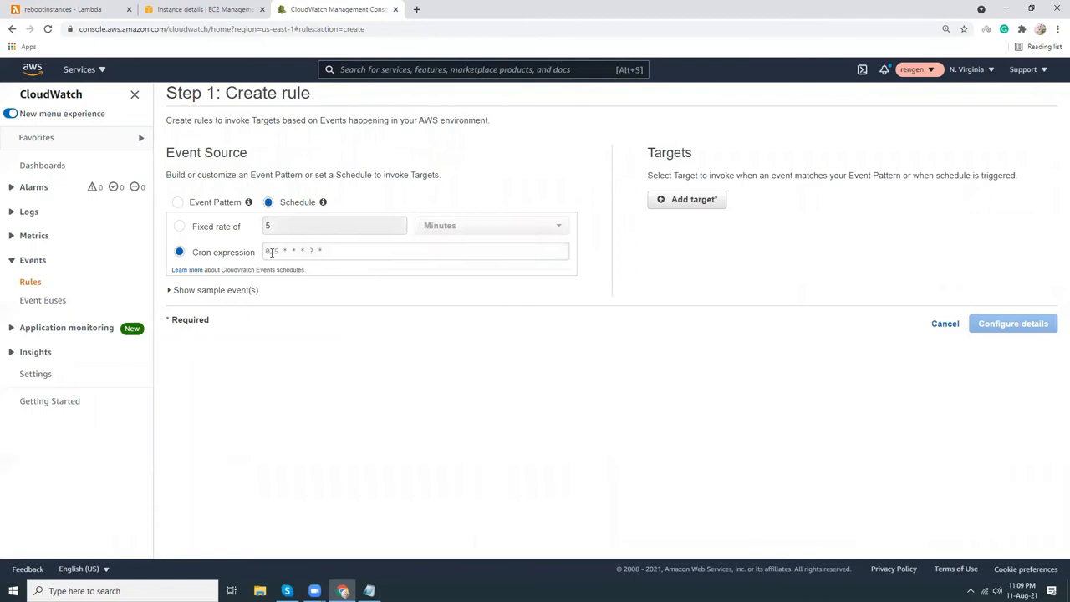
{"action": "left_click", "coordinate": [415, 251]}
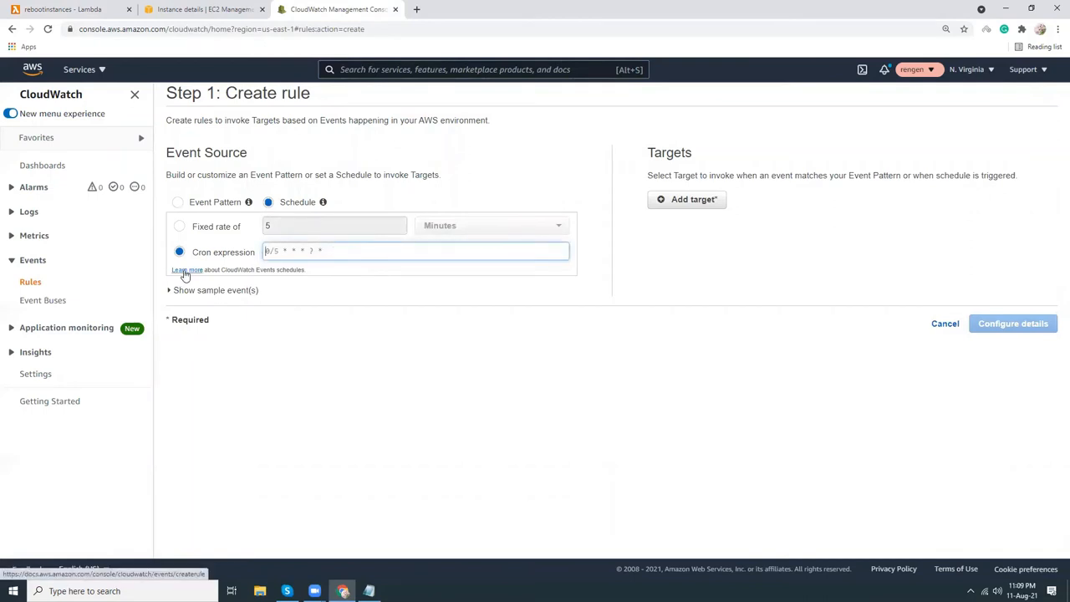
{"action": "left_click", "coordinate": [187, 269]}
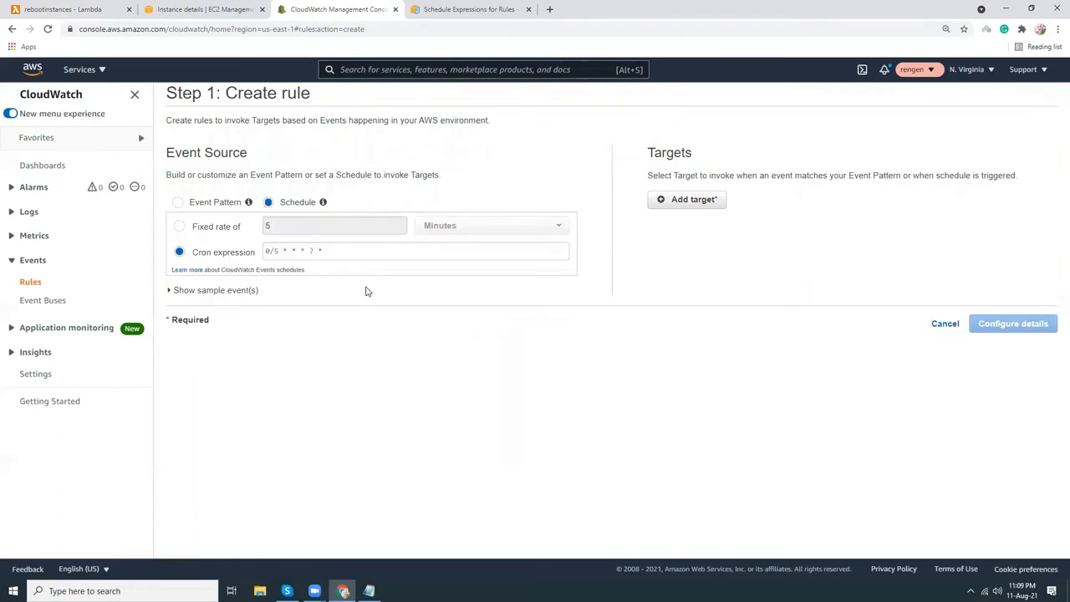
{"action": "left_click", "coordinate": [312, 250]}
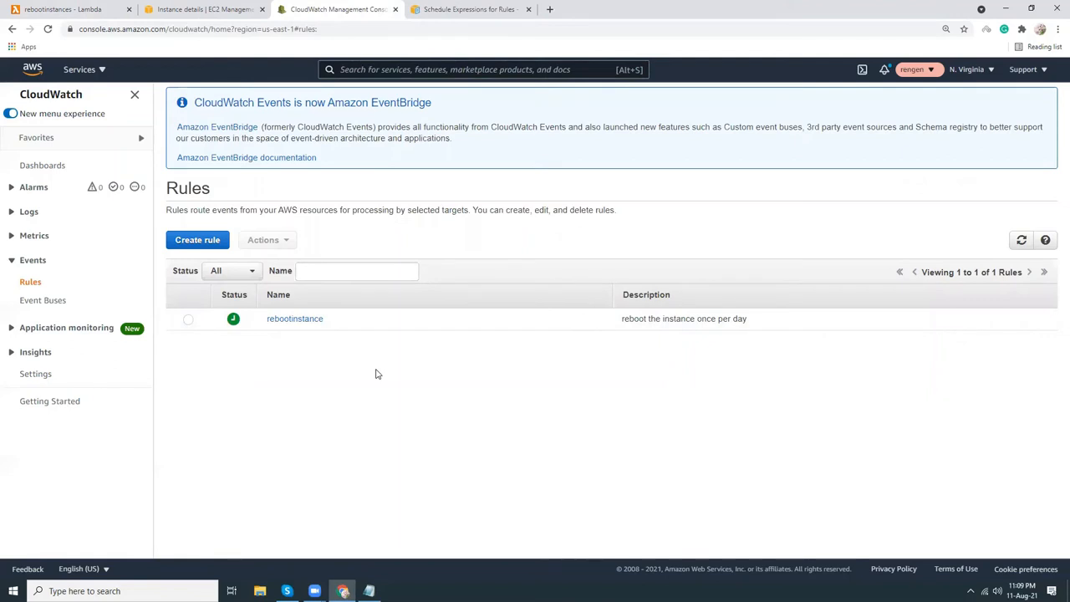
{"action": "mouse_move", "coordinate": [367, 334]}
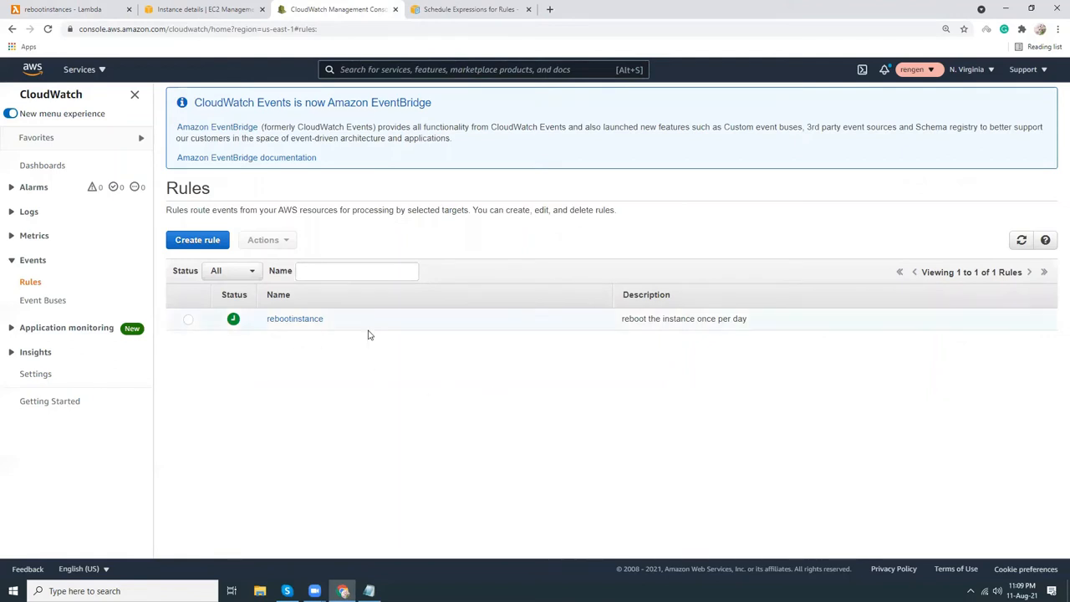
{"action": "mouse_move", "coordinate": [63, 10]}
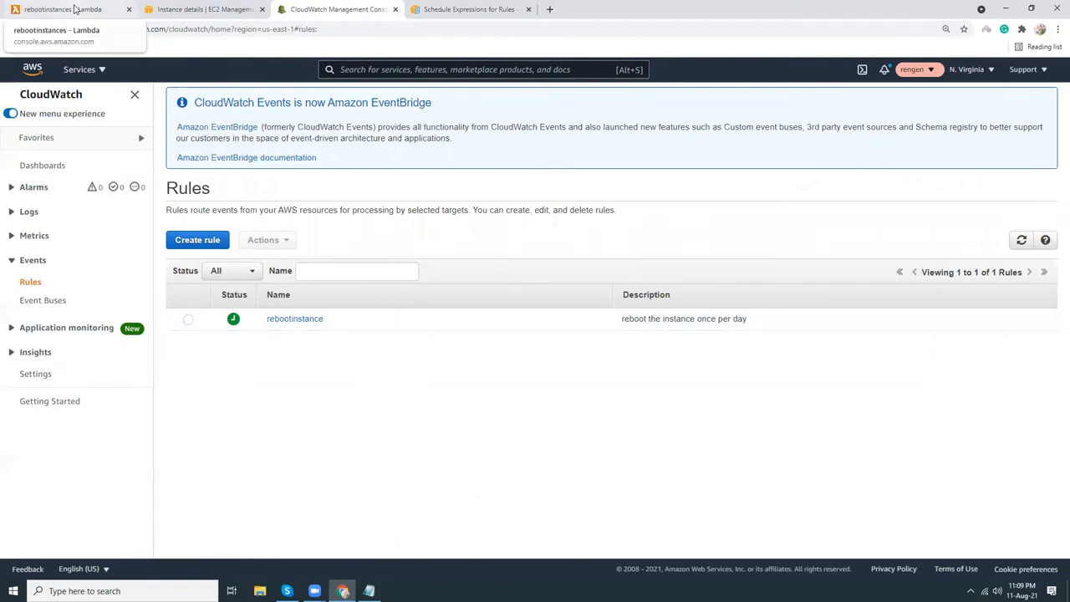
Step: Show the rebootinstances Lambda function with its EventBridge trigger and deployed reboot code
{"action": "left_click", "coordinate": [63, 9]}
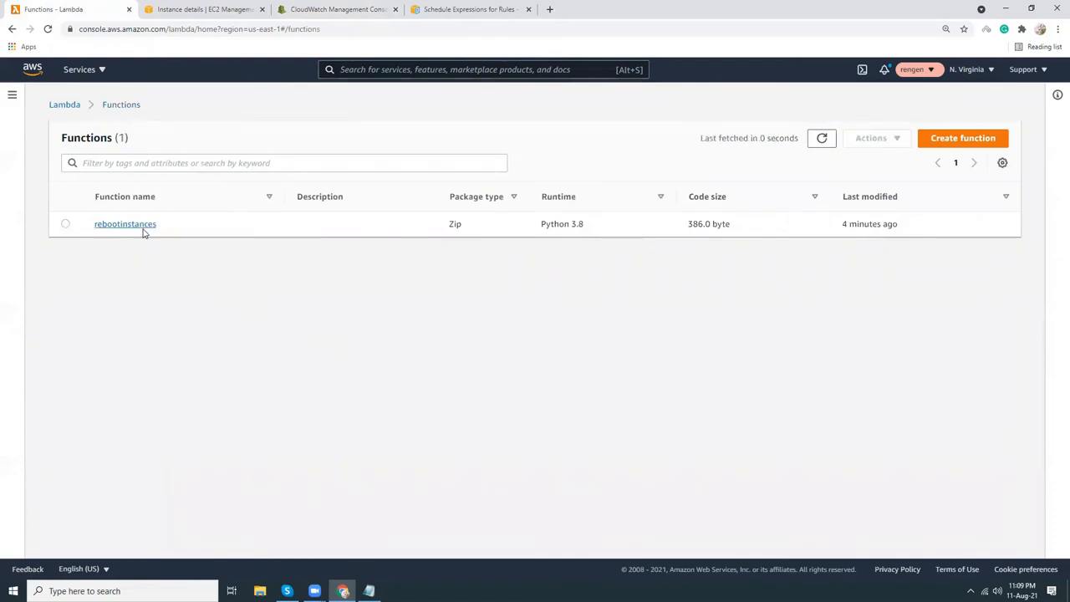
{"action": "left_click", "coordinate": [124, 223]}
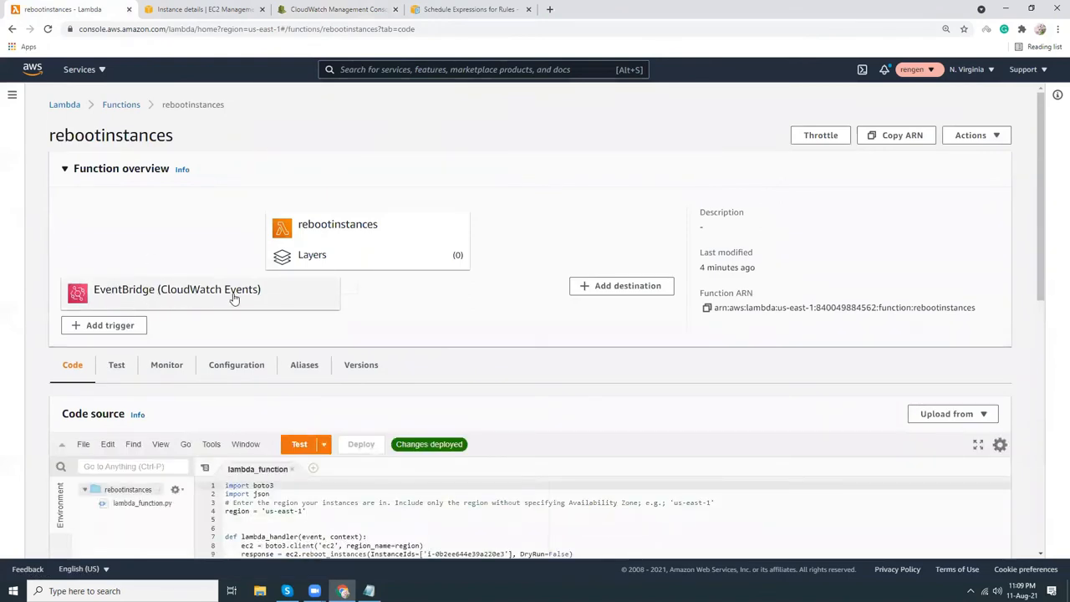
{"action": "mouse_move", "coordinate": [435, 305]}
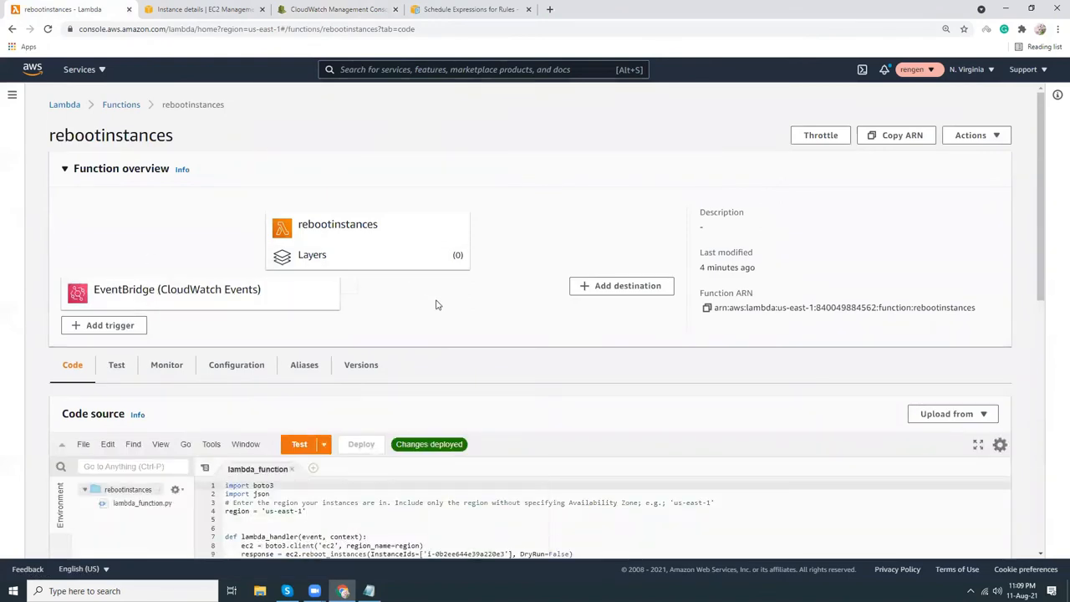
{"action": "scroll", "scroll_direction": "down", "scroll_amount": 3}
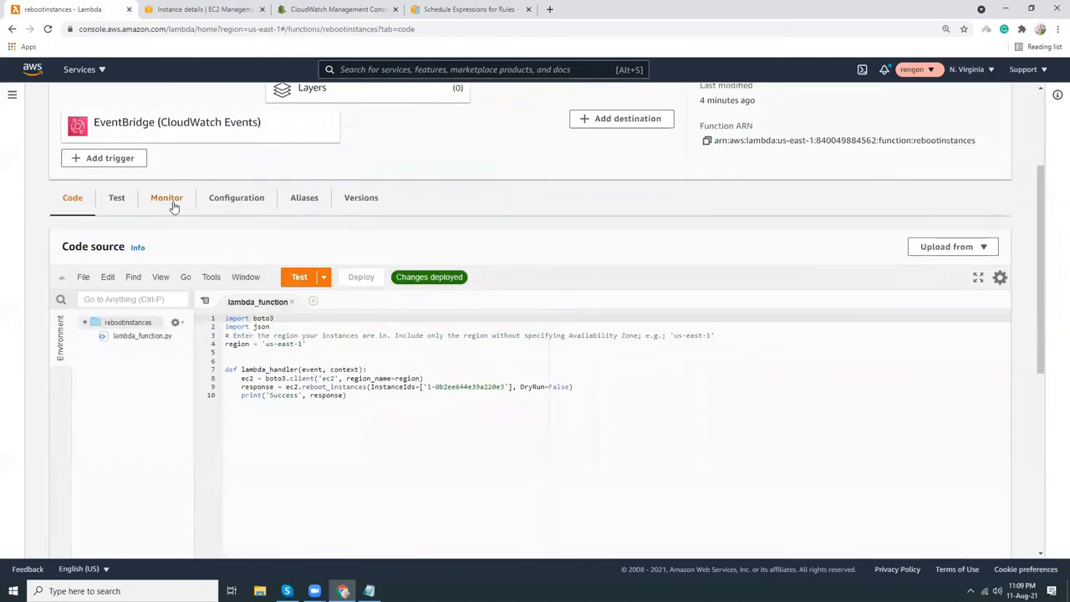
Step: View the Monitor metrics, where the Invocations chart records one invocation
{"action": "left_click", "coordinate": [166, 197]}
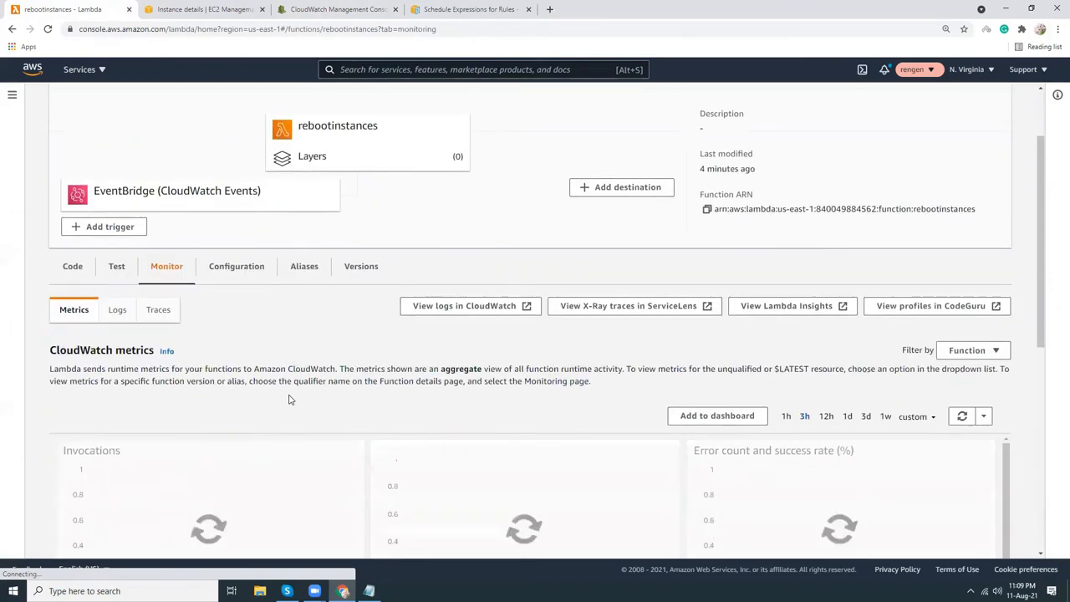
{"action": "scroll", "scroll_direction": "down", "scroll_amount": 3}
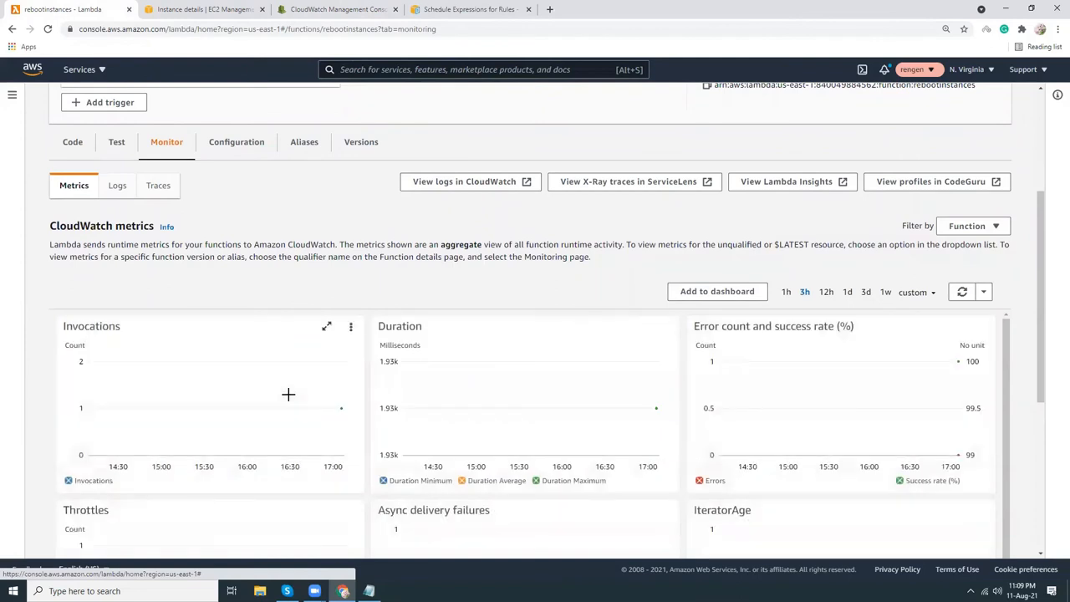
{"action": "mouse_move", "coordinate": [341, 409]}
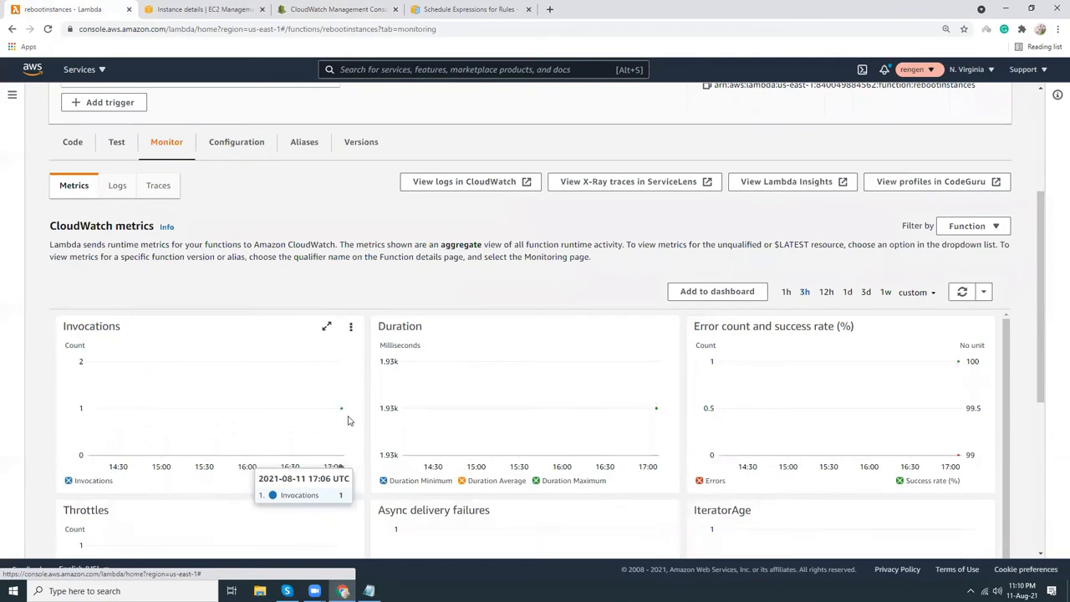
{"action": "mouse_move", "coordinate": [345, 466]}
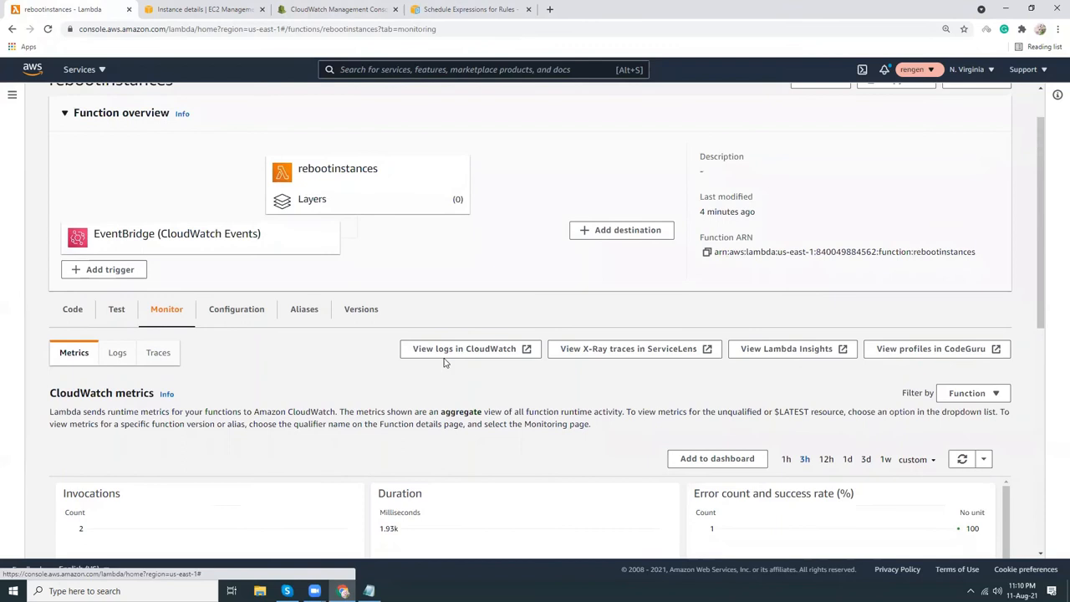
Step: Read the latest CloudWatch log stream's Success reboot response with HTTP 200
{"action": "left_click", "coordinate": [464, 349]}
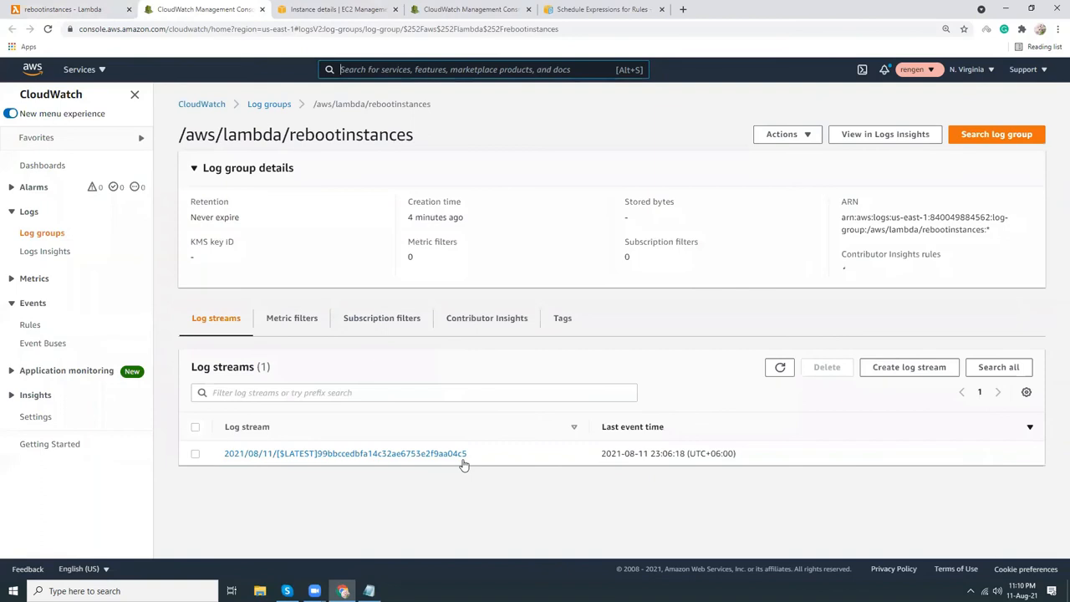
{"action": "left_click", "coordinate": [344, 453]}
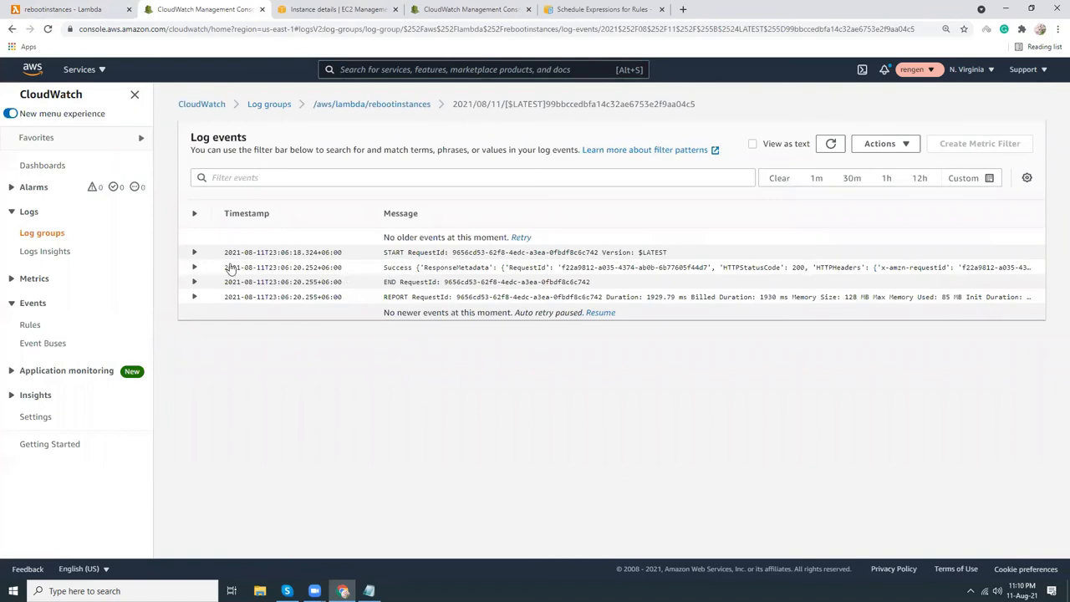
{"action": "left_click", "coordinate": [194, 267]}
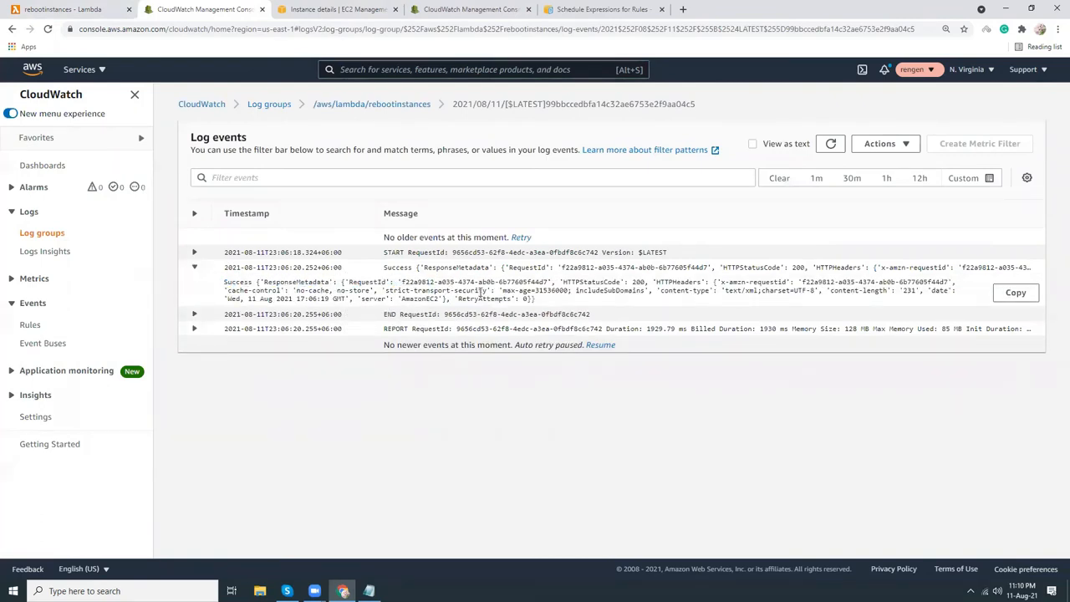
{"action": "mouse_move", "coordinate": [797, 289]}
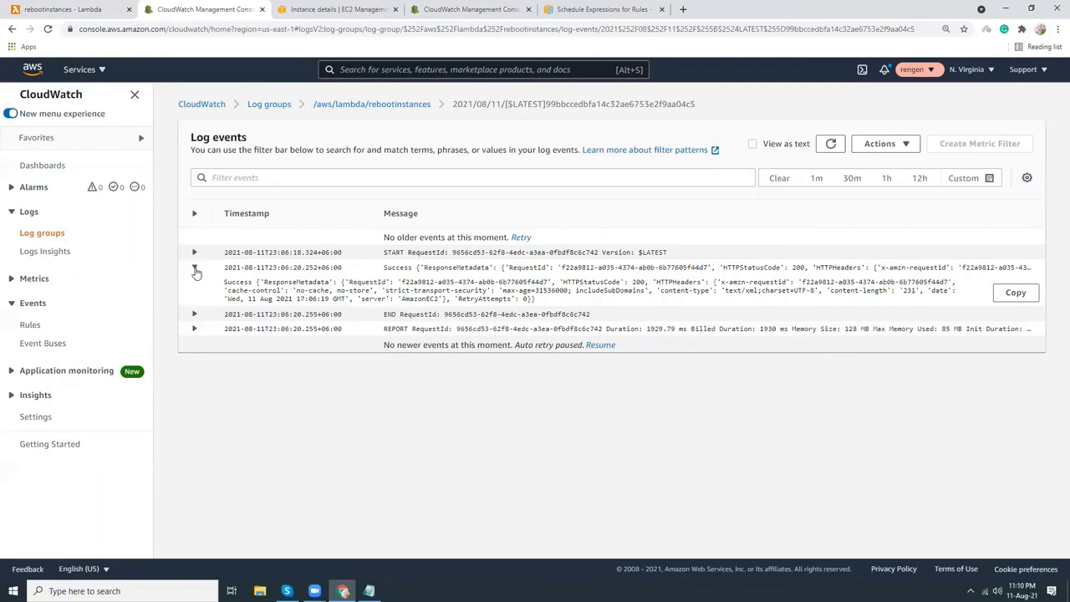
{"action": "left_click", "coordinate": [194, 267]}
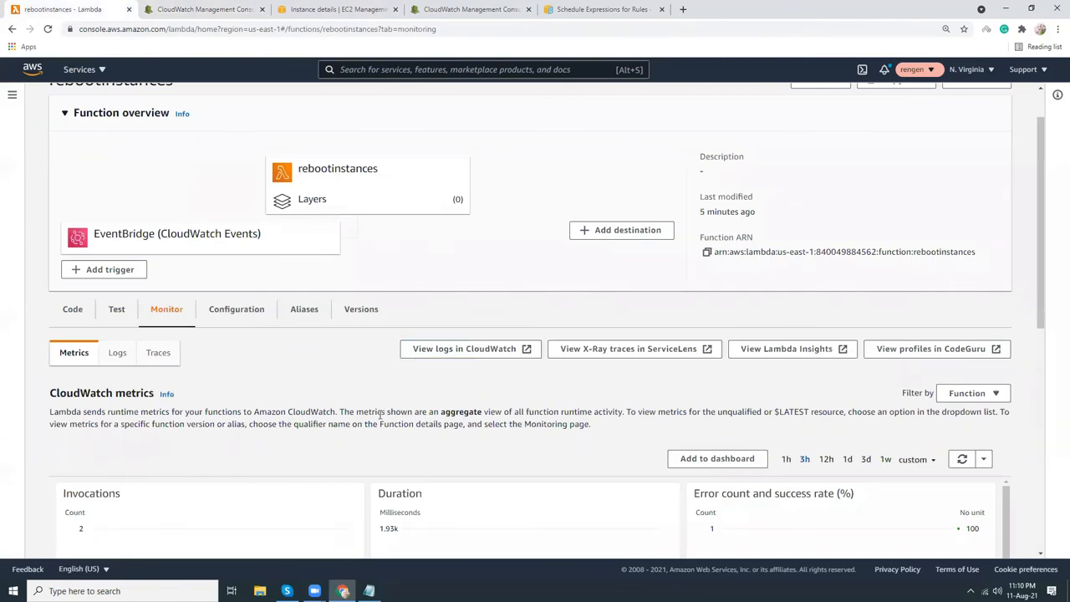
Step: Start a new rule and browse the target input configuration and target type options
{"action": "scroll", "scroll_direction": "down", "scroll_amount": 3}
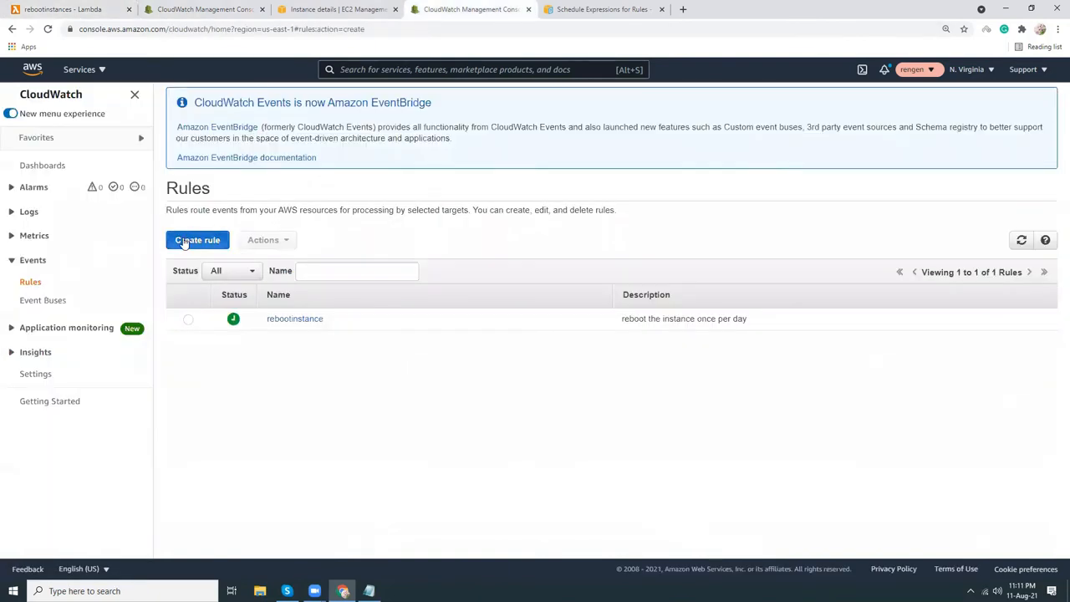
{"action": "left_click", "coordinate": [198, 240]}
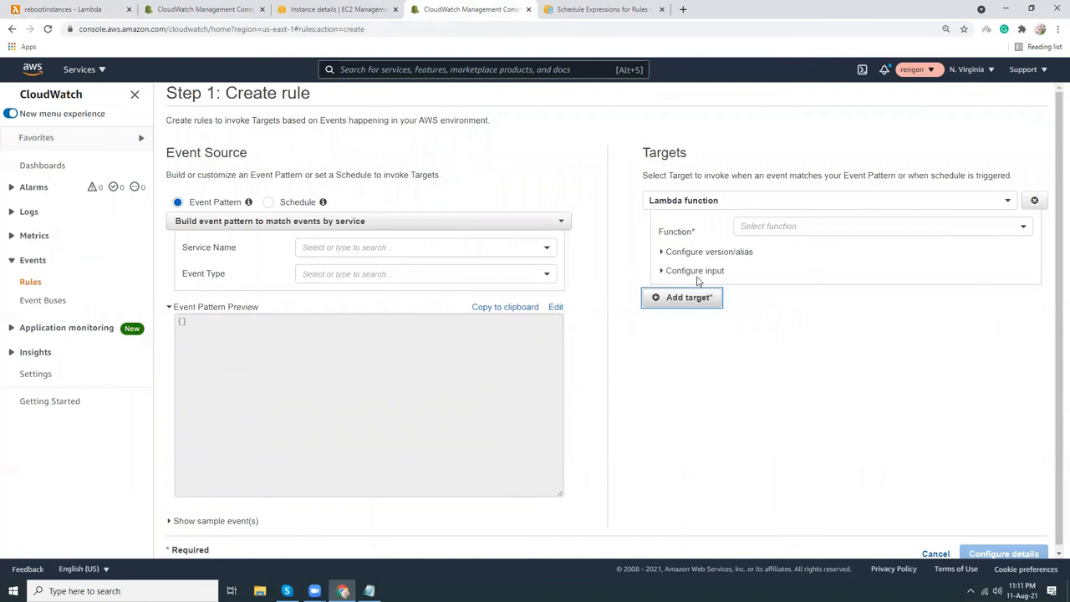
{"action": "left_click", "coordinate": [695, 270]}
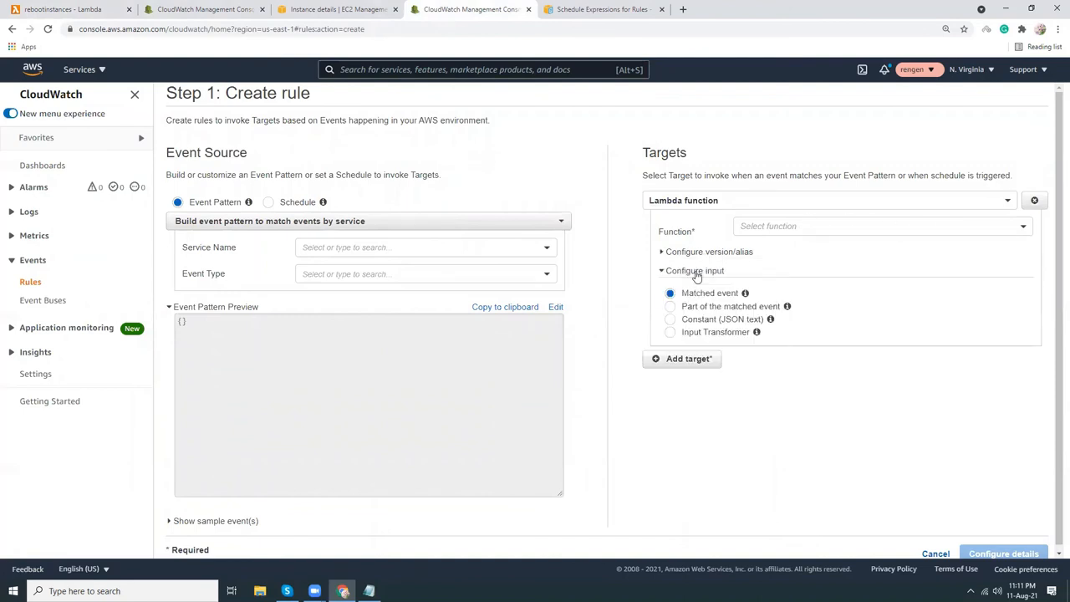
{"action": "left_click", "coordinate": [694, 269]}
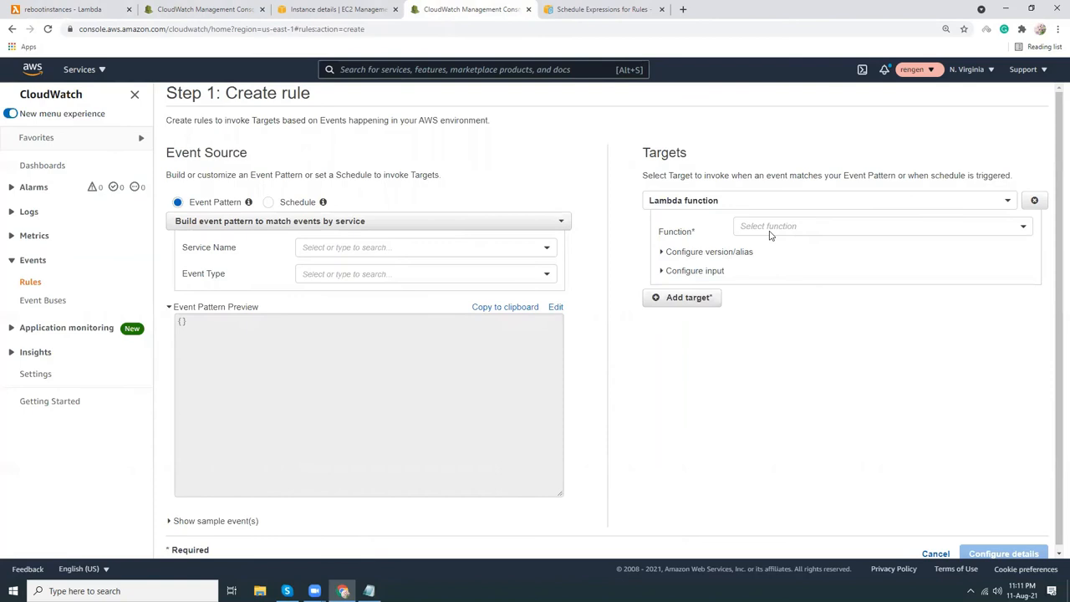
{"action": "left_click", "coordinate": [836, 200]}
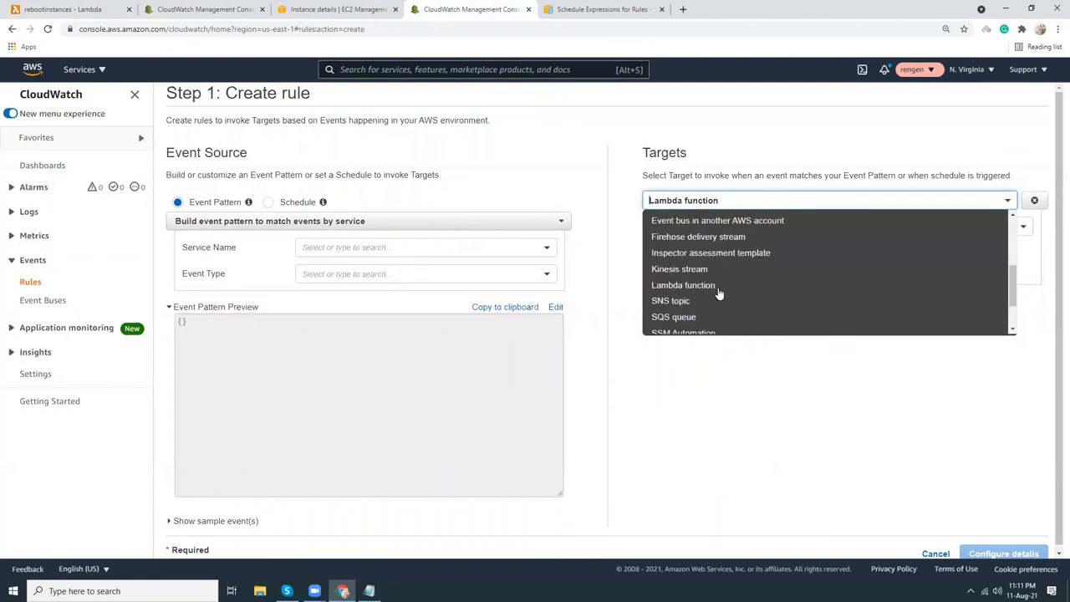
{"action": "mouse_move", "coordinate": [678, 268]}
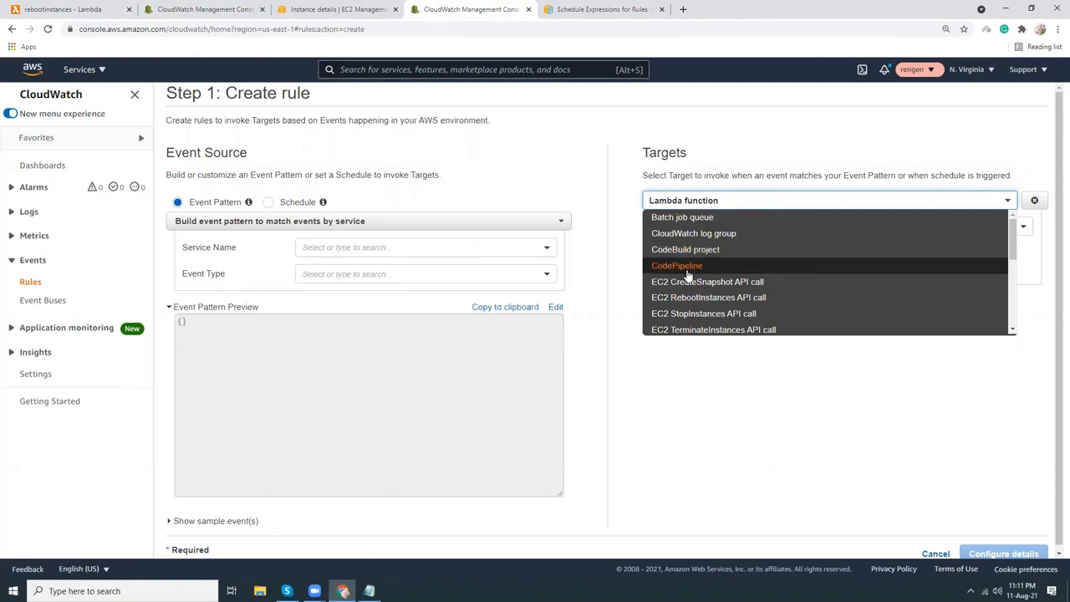
Step: Leave the target type list unchanged and cancel the rule, returning to the rebootinstance-only list
{"action": "scroll", "scroll_direction": "down", "scroll_amount": 3}
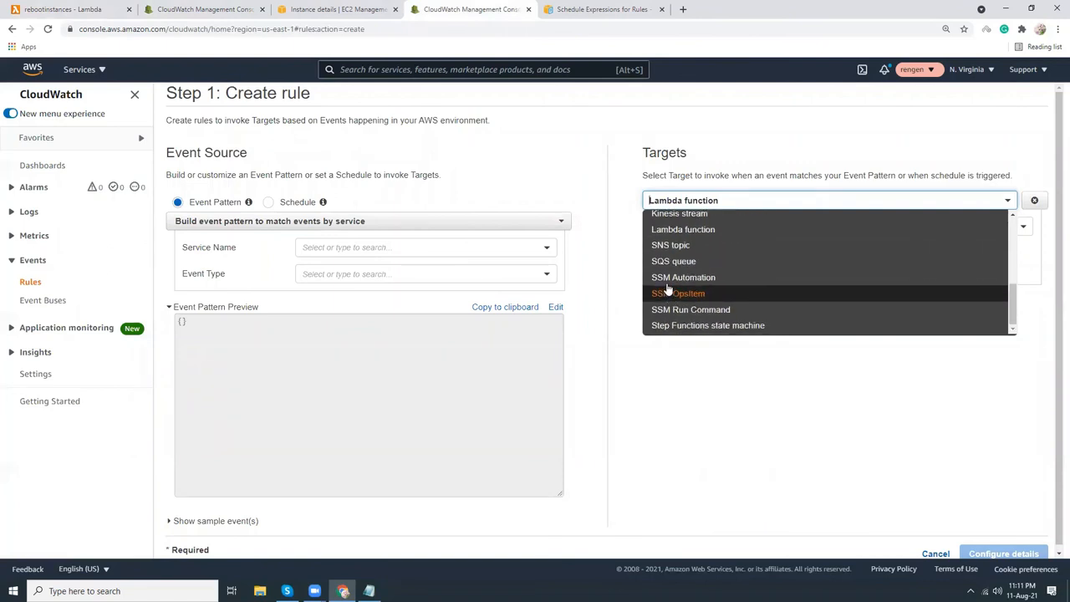
{"action": "scroll", "scroll_direction": "down", "scroll_amount": 3}
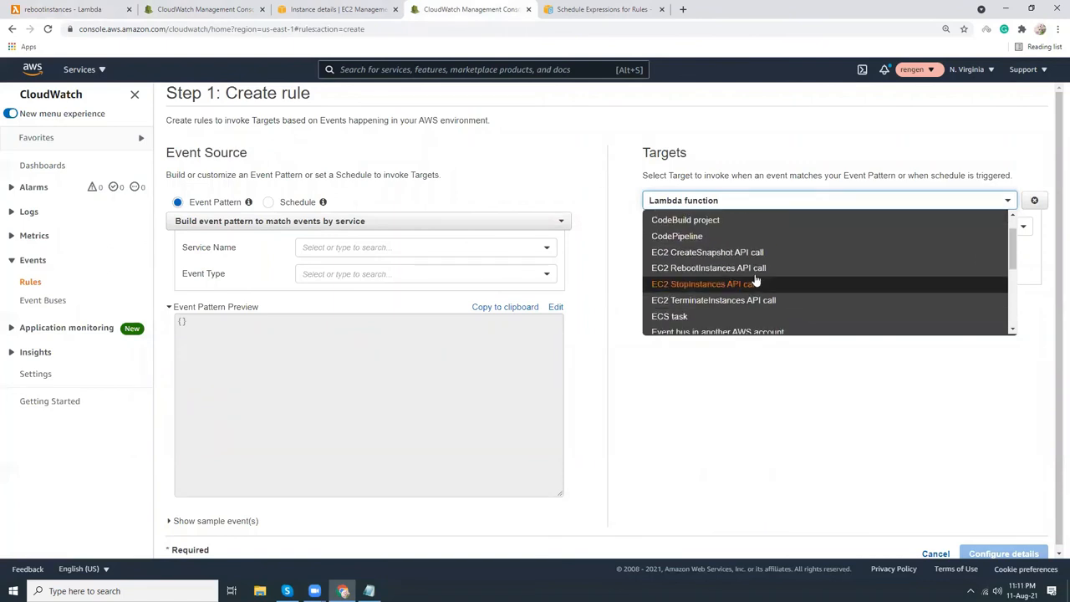
{"action": "scroll", "scroll_direction": "down", "scroll_amount": 3}
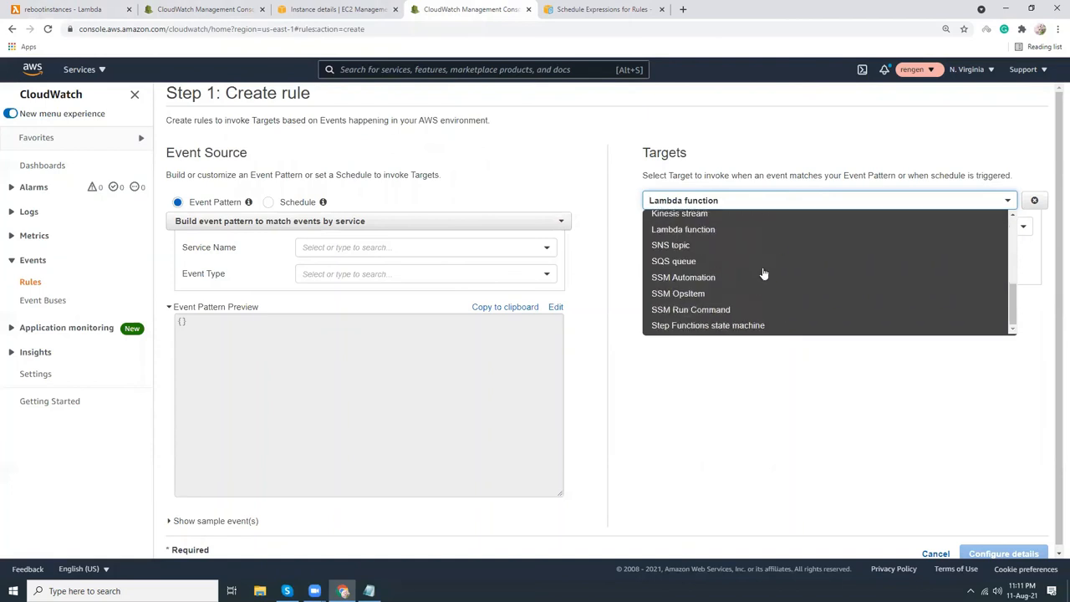
{"action": "left_click", "coordinate": [682, 229]}
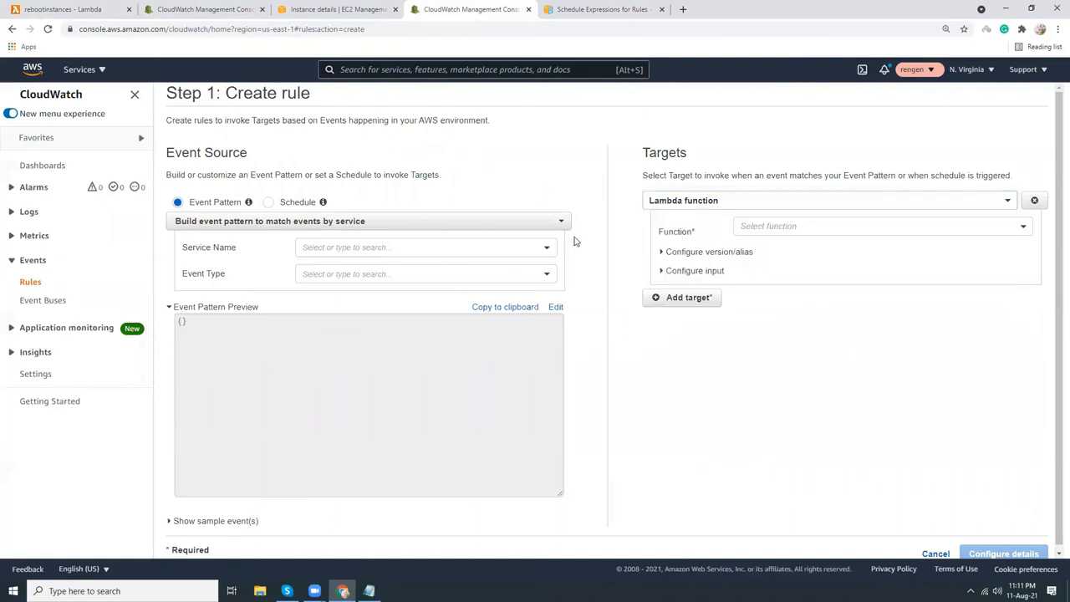
{"action": "left_click", "coordinate": [935, 554]}
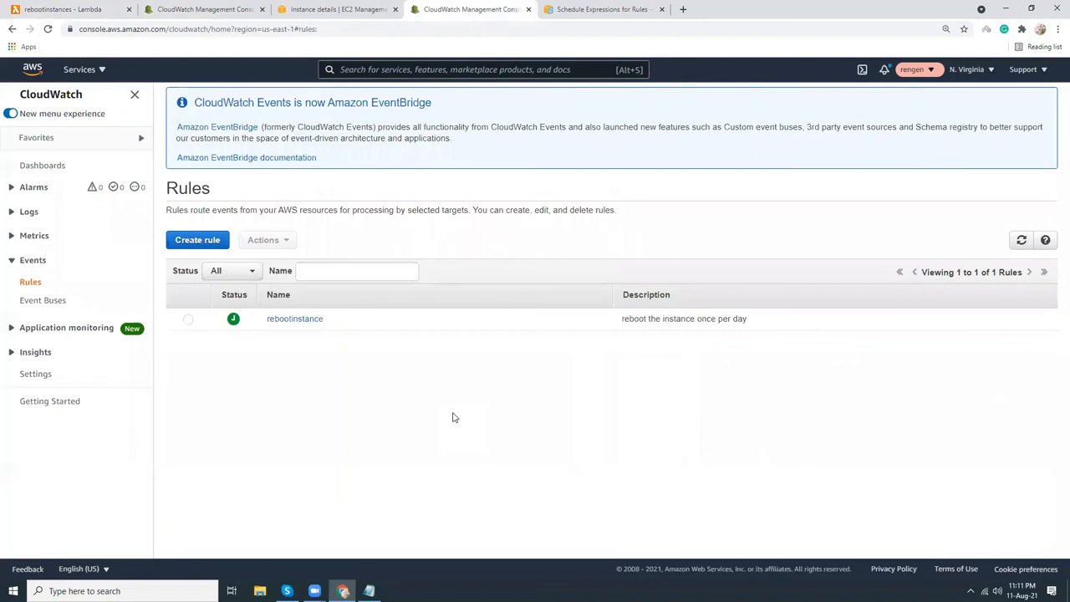